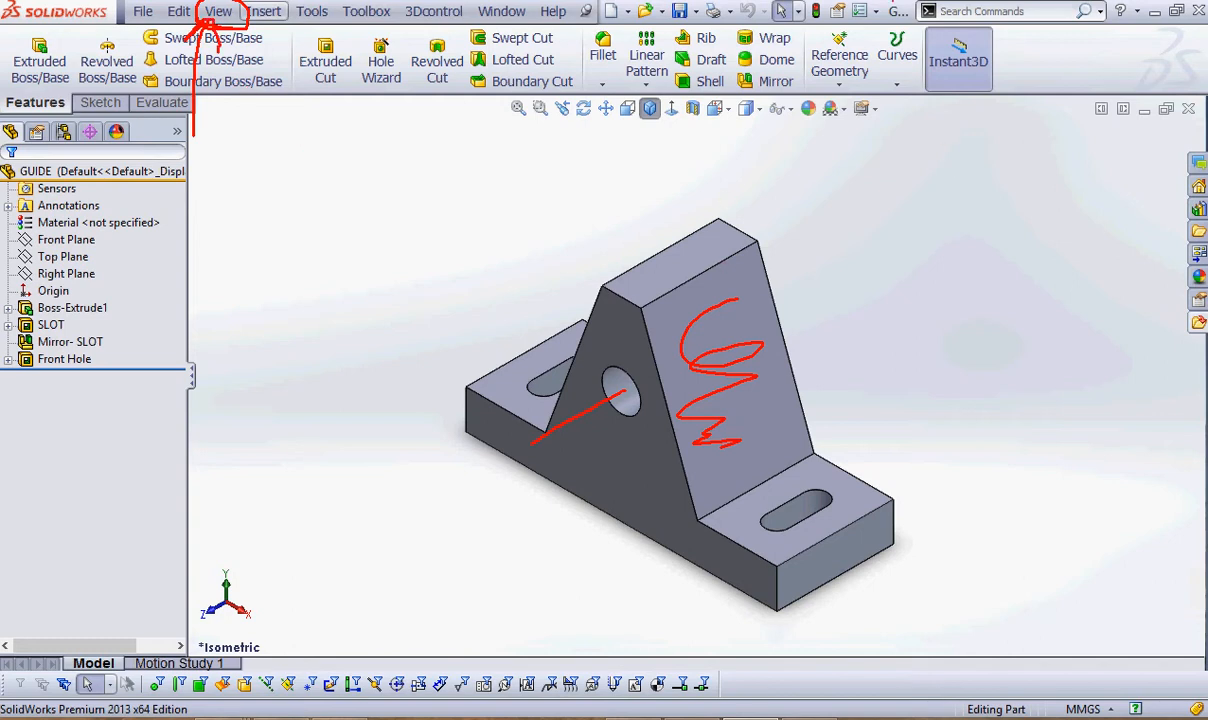
# Turn on Temporary Axes from the View menu to show axes through the hole and slots.
pyautogui.click(217, 11)
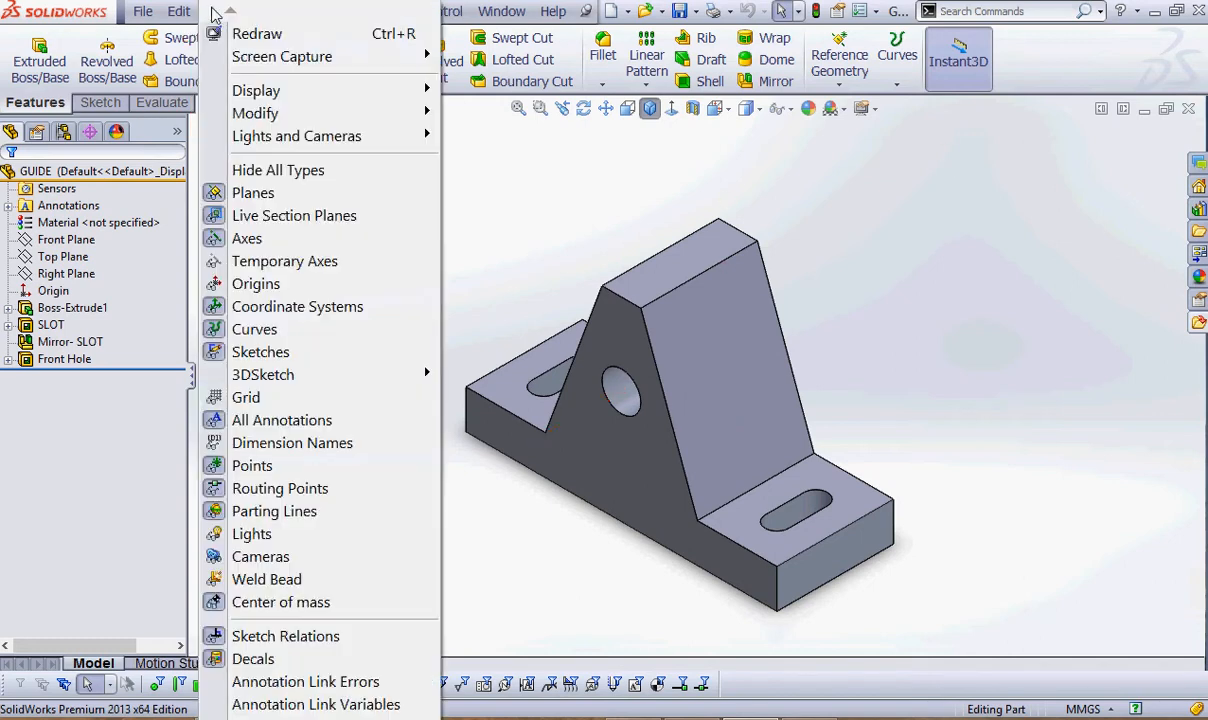
pyautogui.moveTo(285, 261)
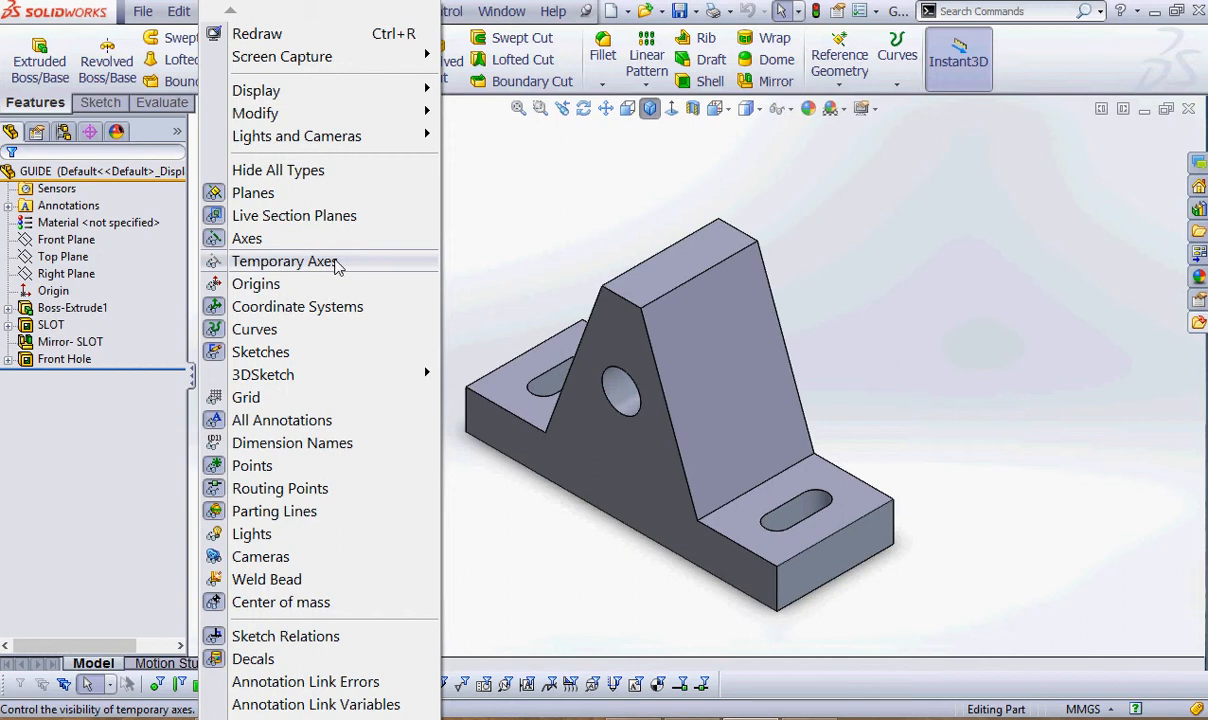
pyautogui.click(285, 261)
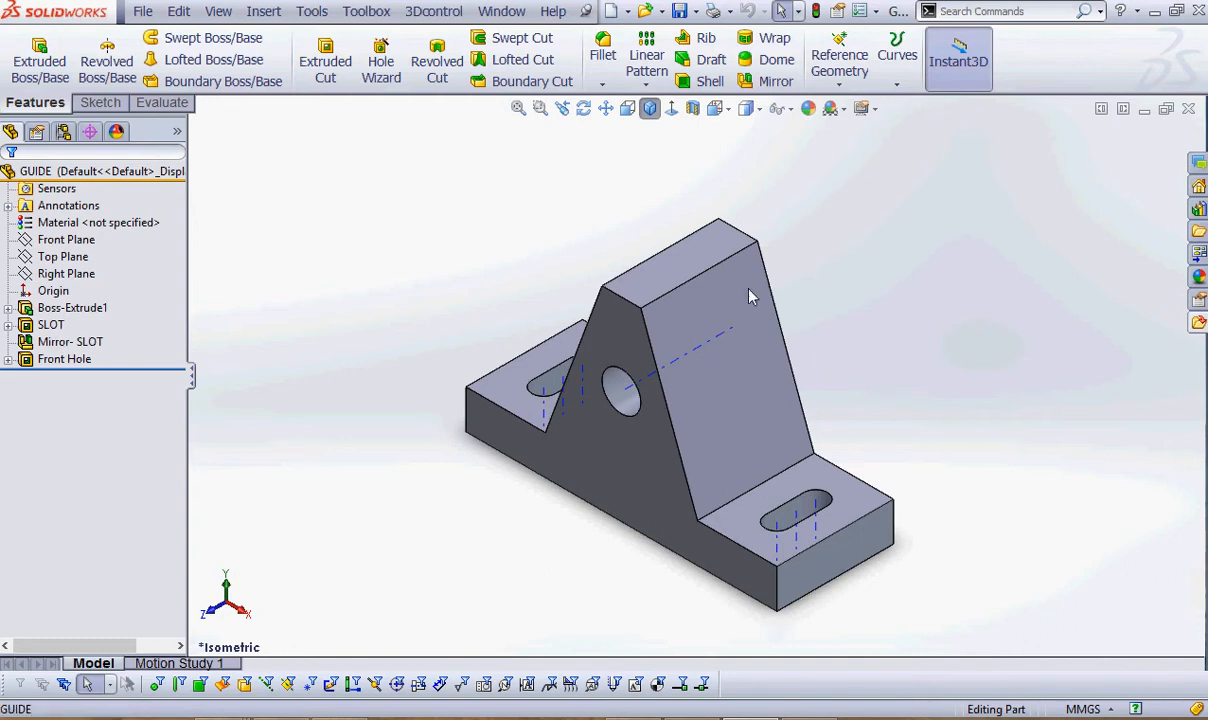
pyautogui.moveTo(742, 296)
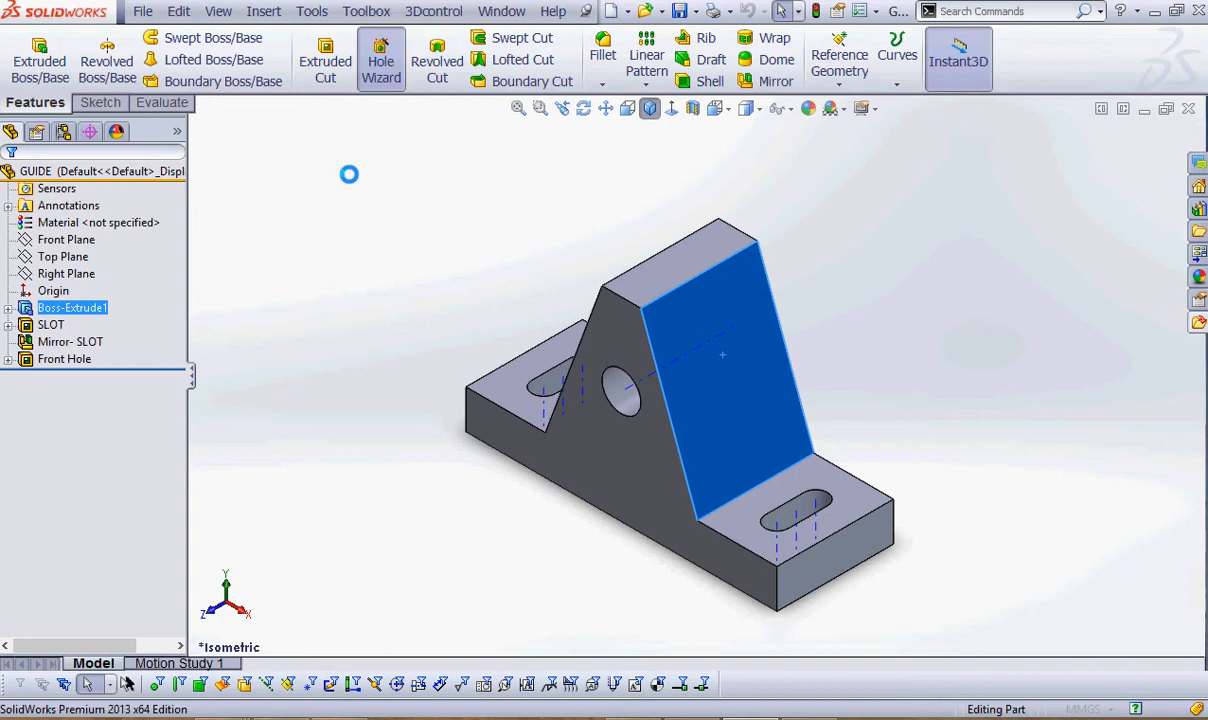
# Launch the Hole Wizard to create a hole on the sloped face.
pyautogui.click(381, 60)
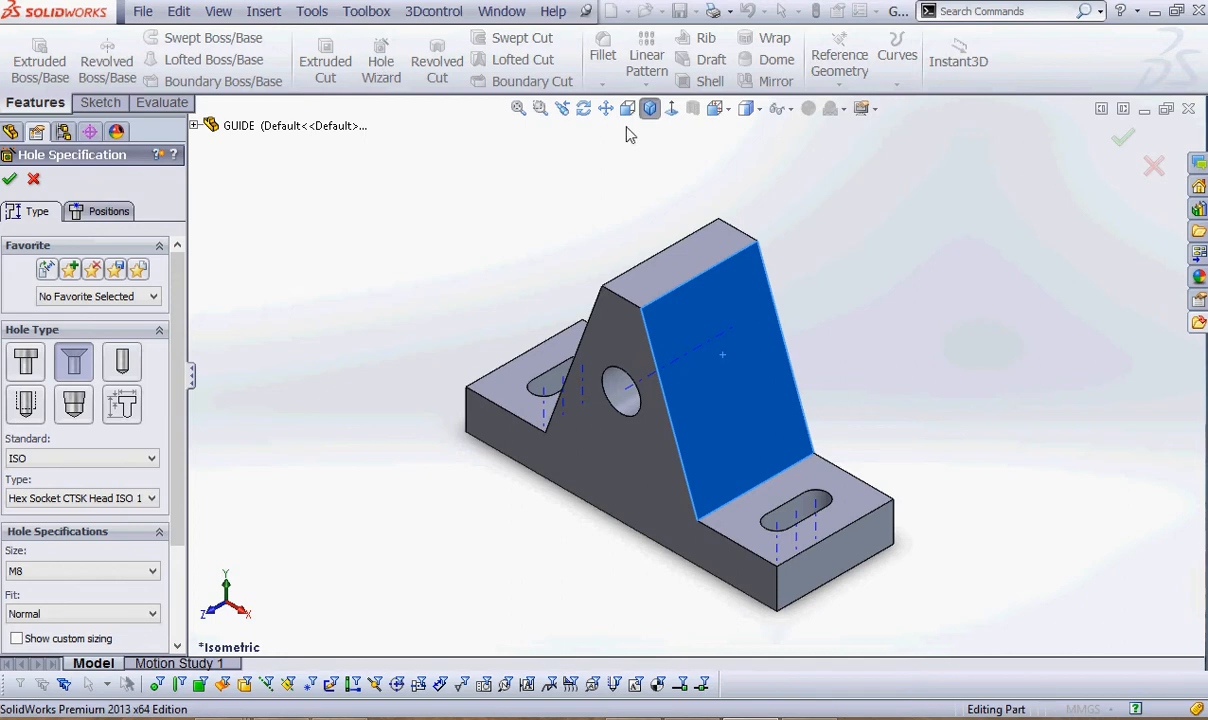
pyautogui.moveTo(673, 108)
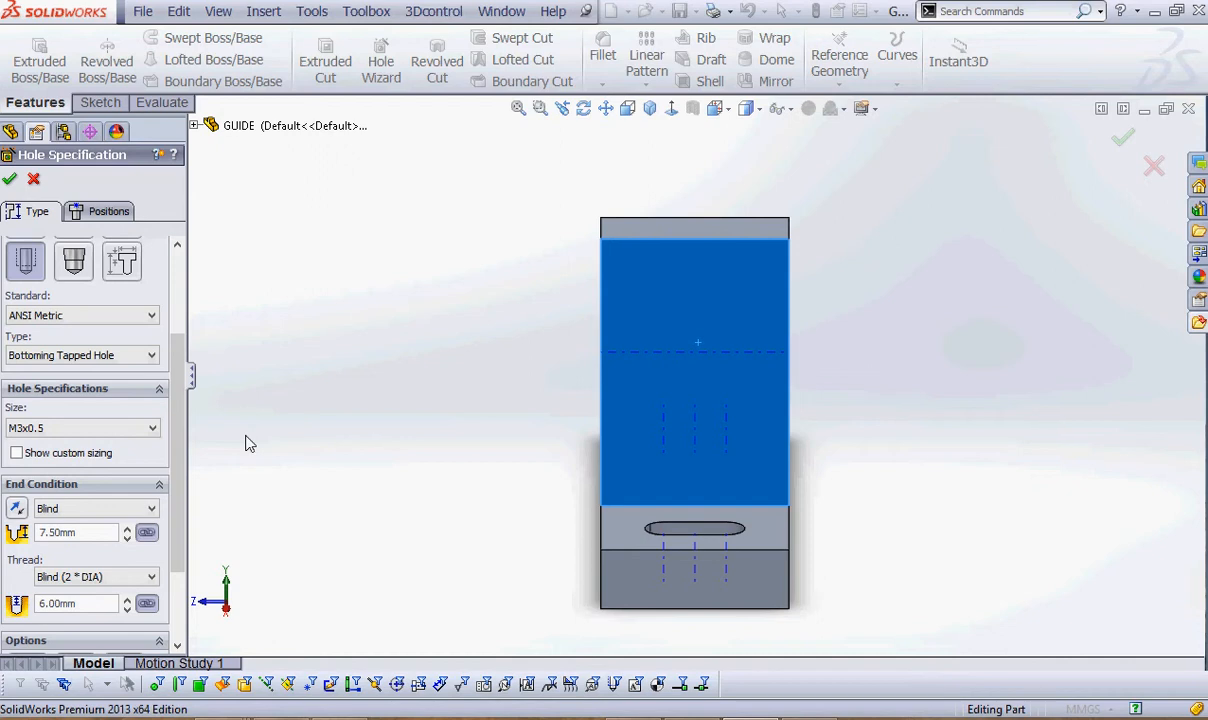
pyautogui.moveTo(20, 397)
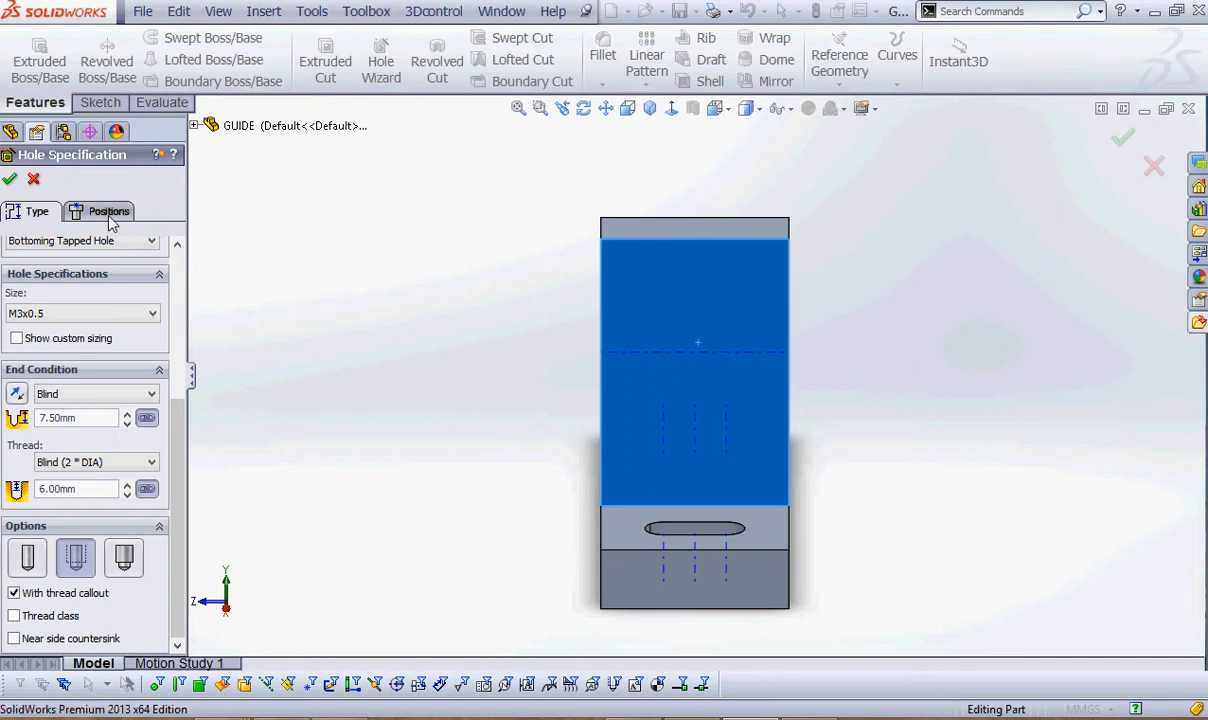
# Place the tapped hole center just below the axis line and confirm the hole.
pyautogui.click(108, 211)
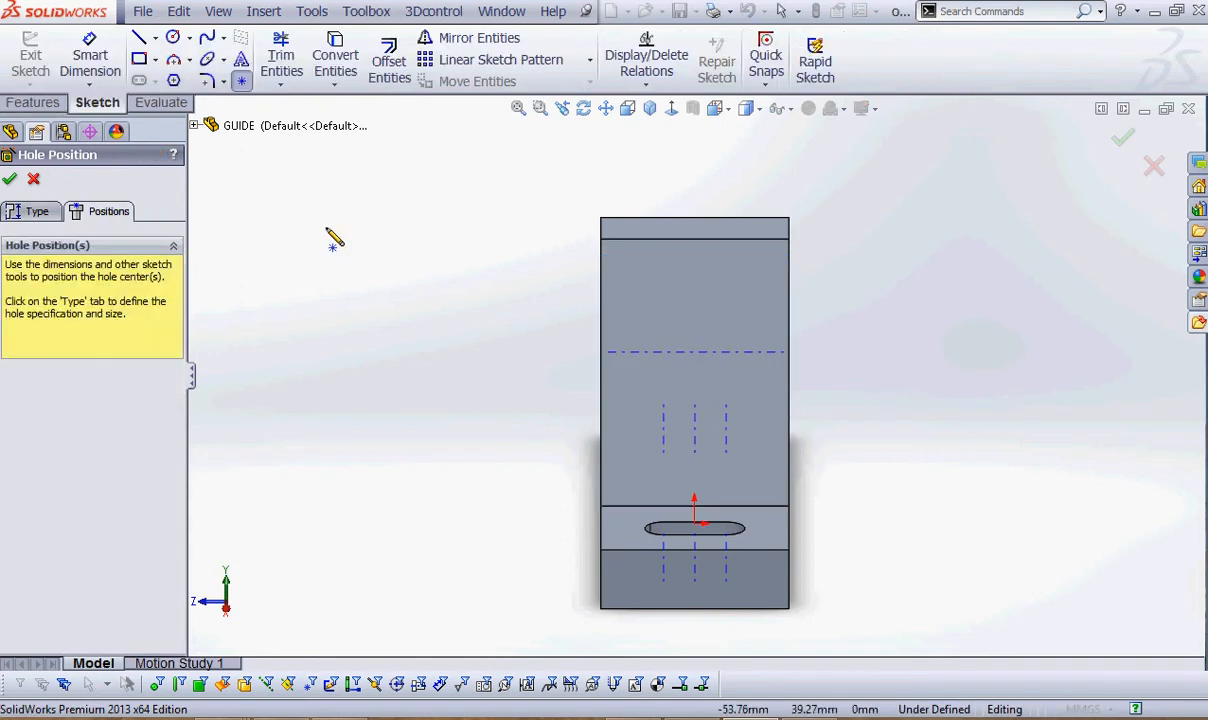
pyautogui.moveTo(390, 280)
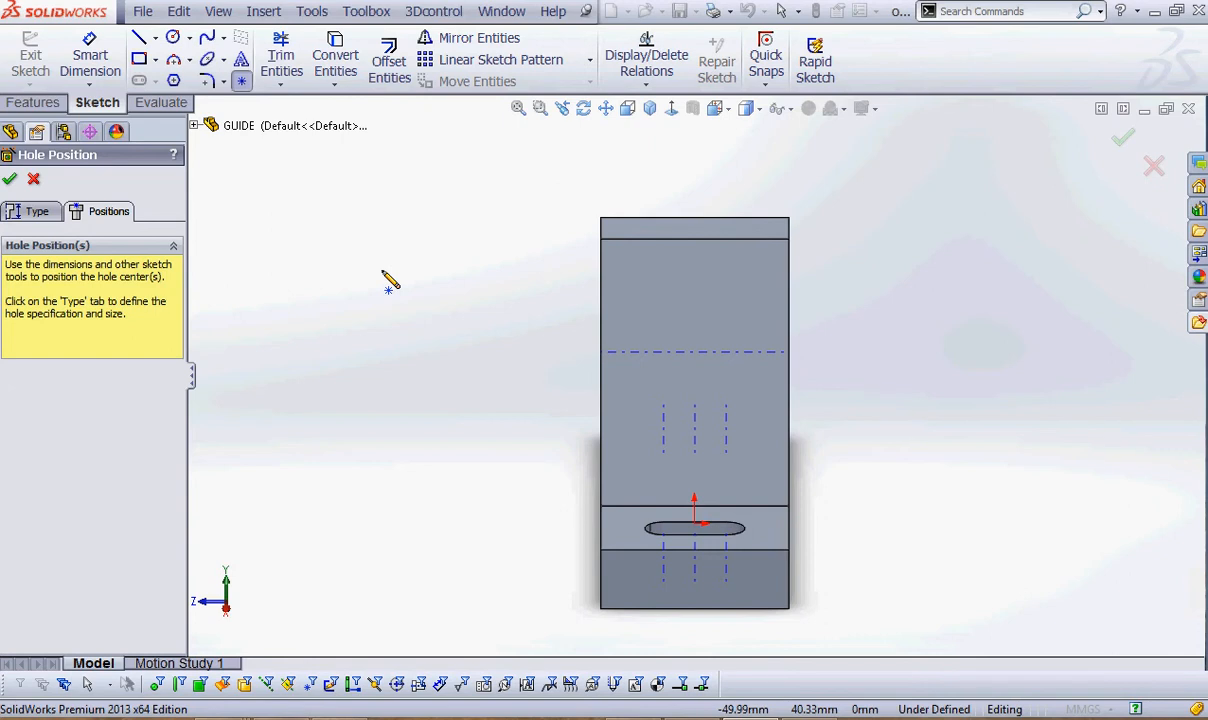
pyautogui.moveTo(412, 250)
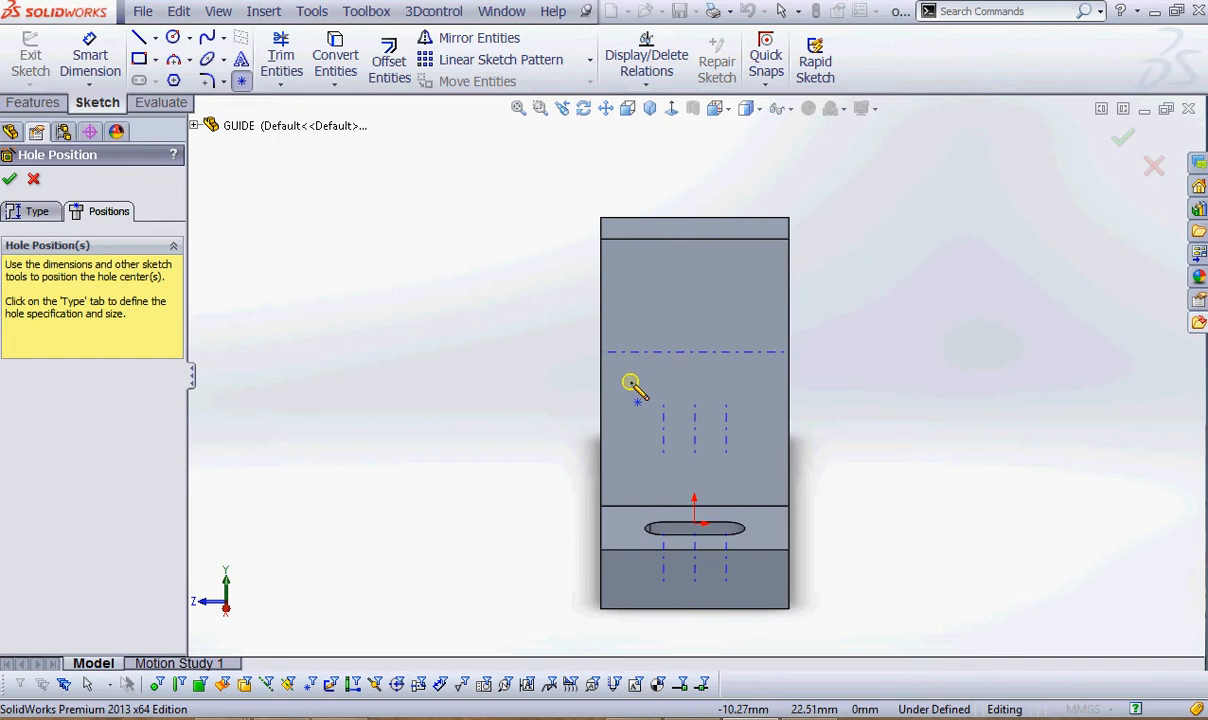
pyautogui.click(630, 382)
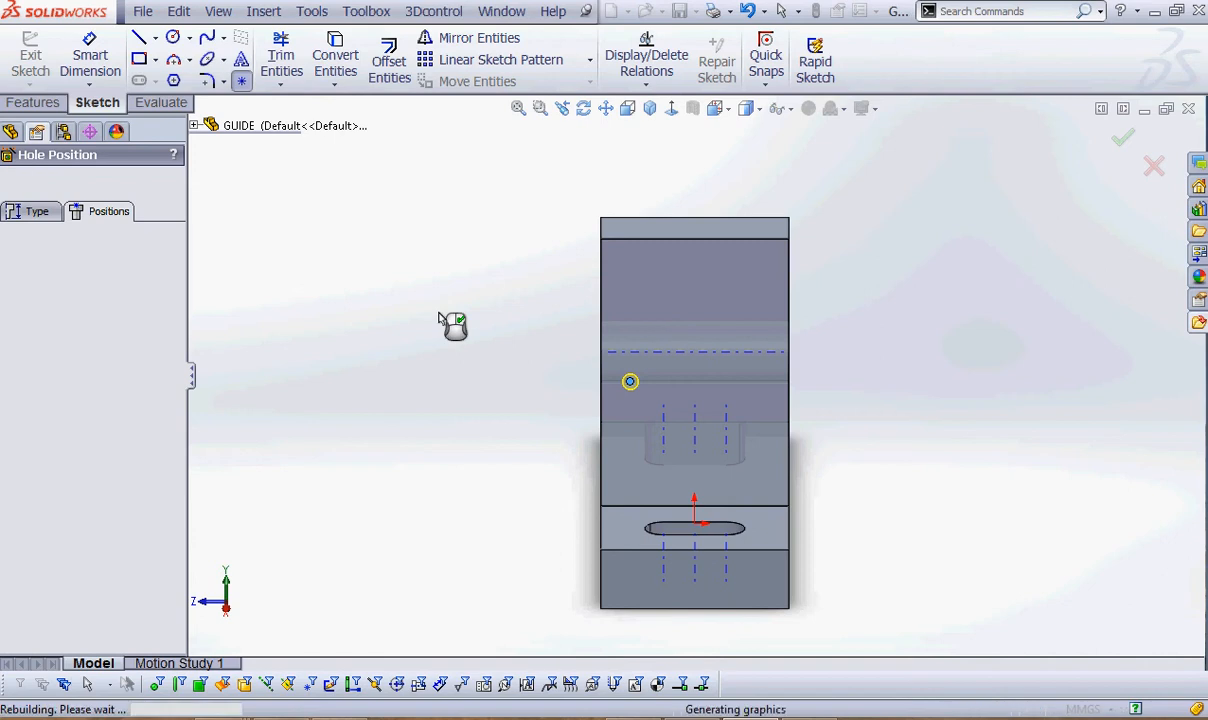
pyautogui.click(1122, 137)
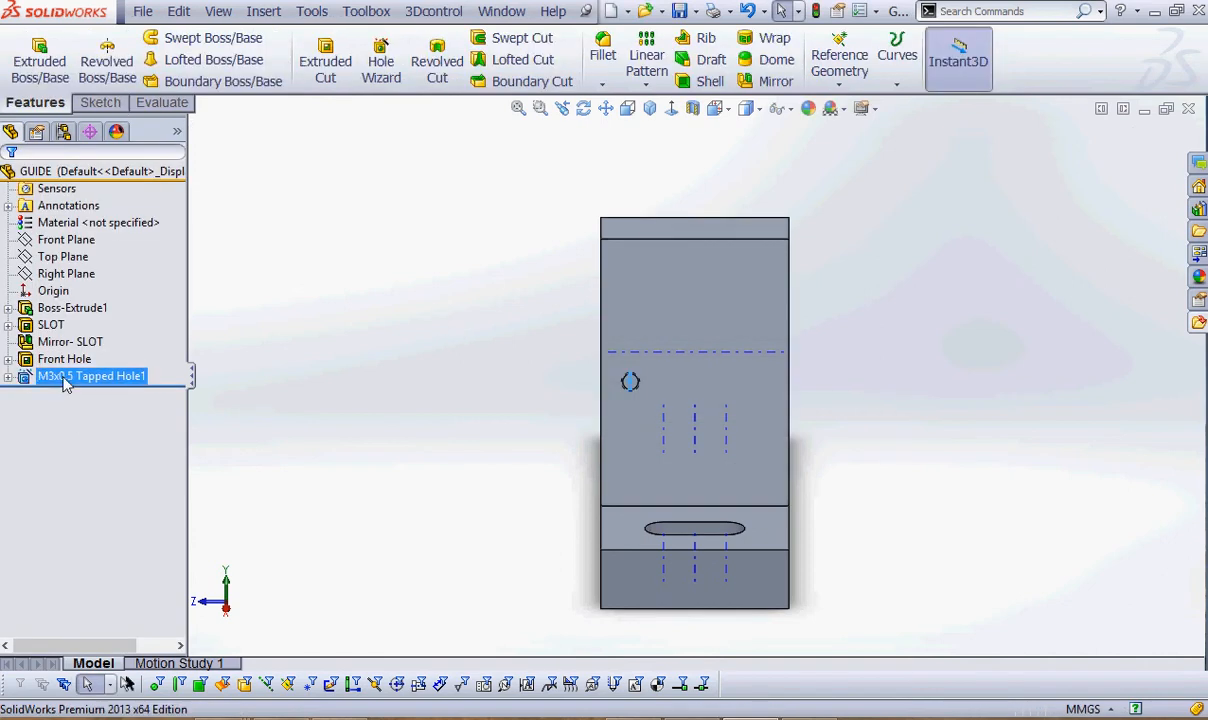
# Edit M3x0.5 Tapped Hole1 to reopen its position sketch for dimensioning.
pyautogui.rightClick(65, 375)
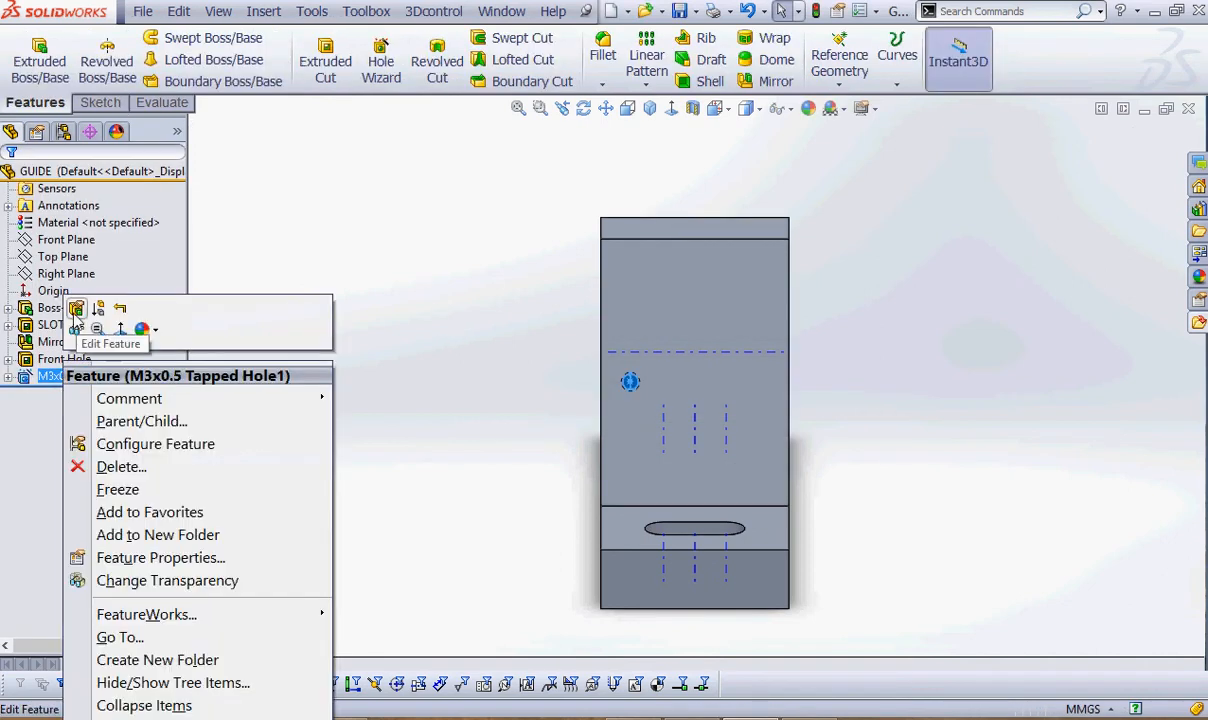
pyautogui.click(550, 410)
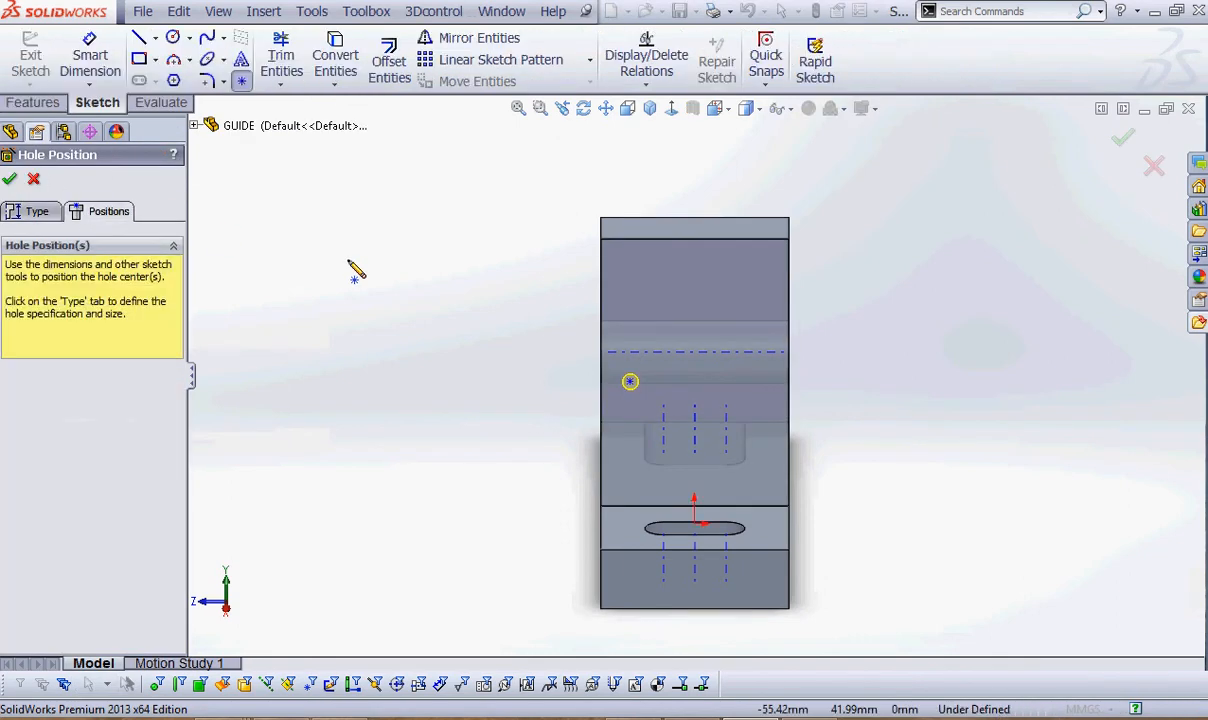
pyautogui.rightClick(357, 271)
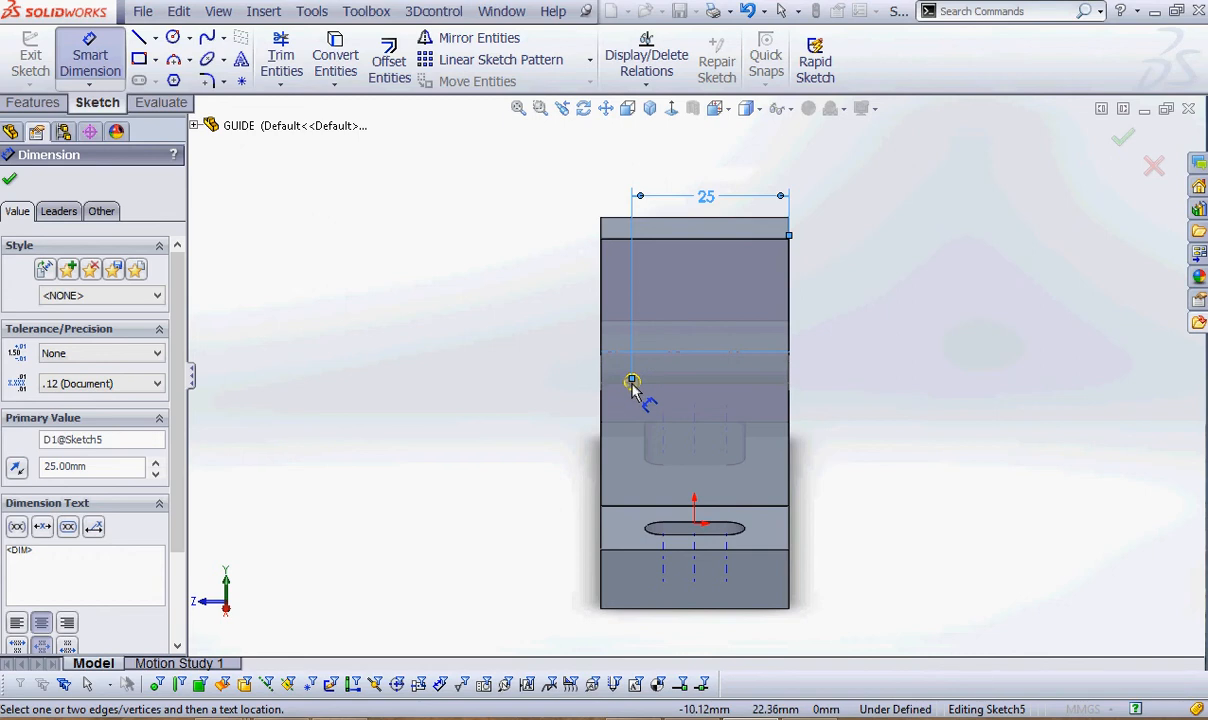
# Dimension the hole center 4 mm below the axis line.
pyautogui.click(633, 382)
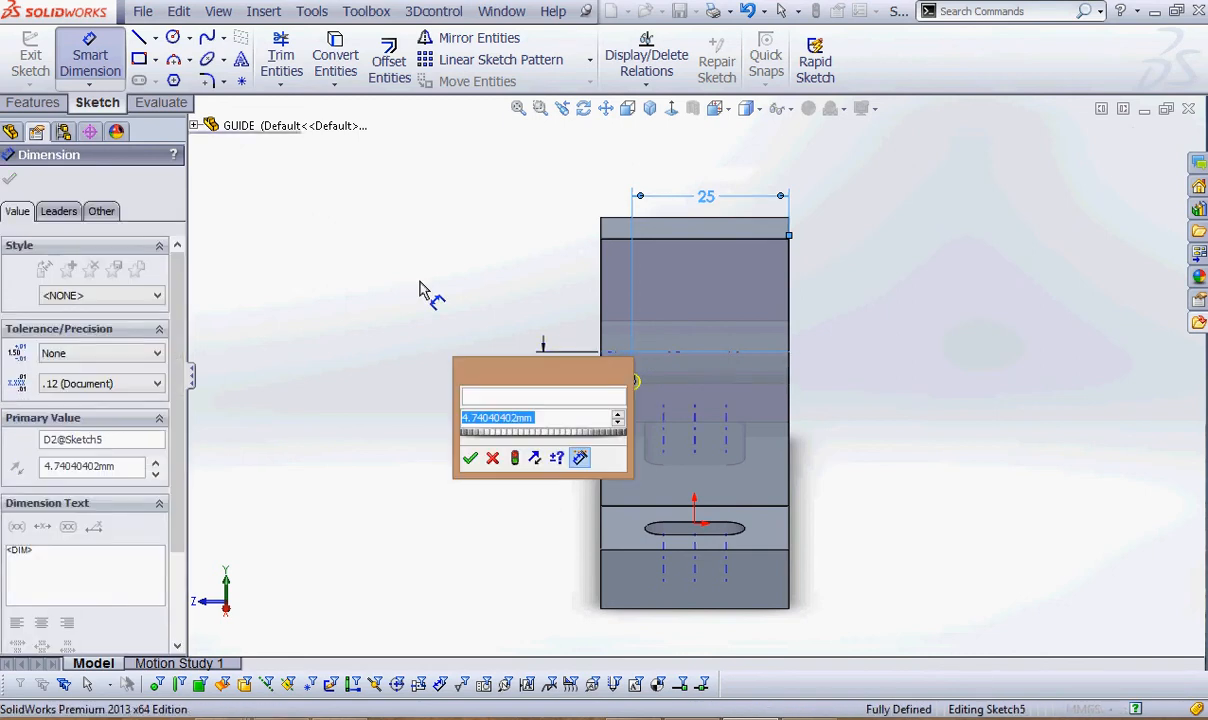
pyautogui.write('4')
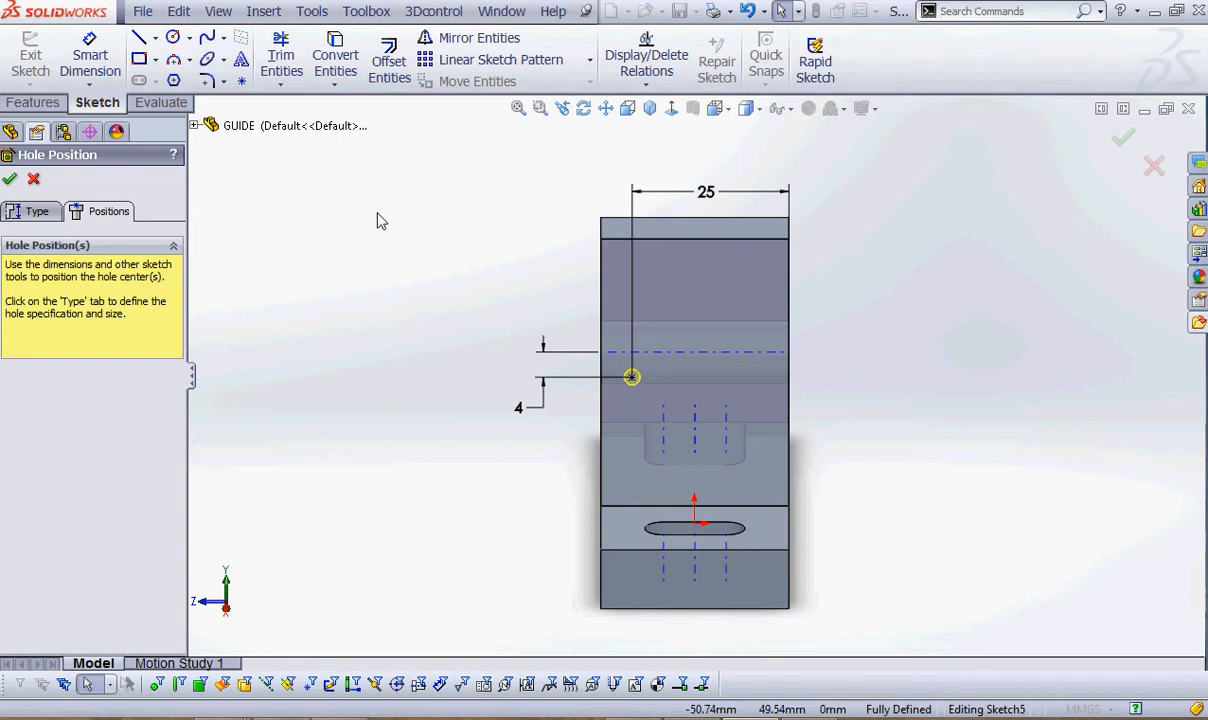
pyautogui.moveTo(555, 697)
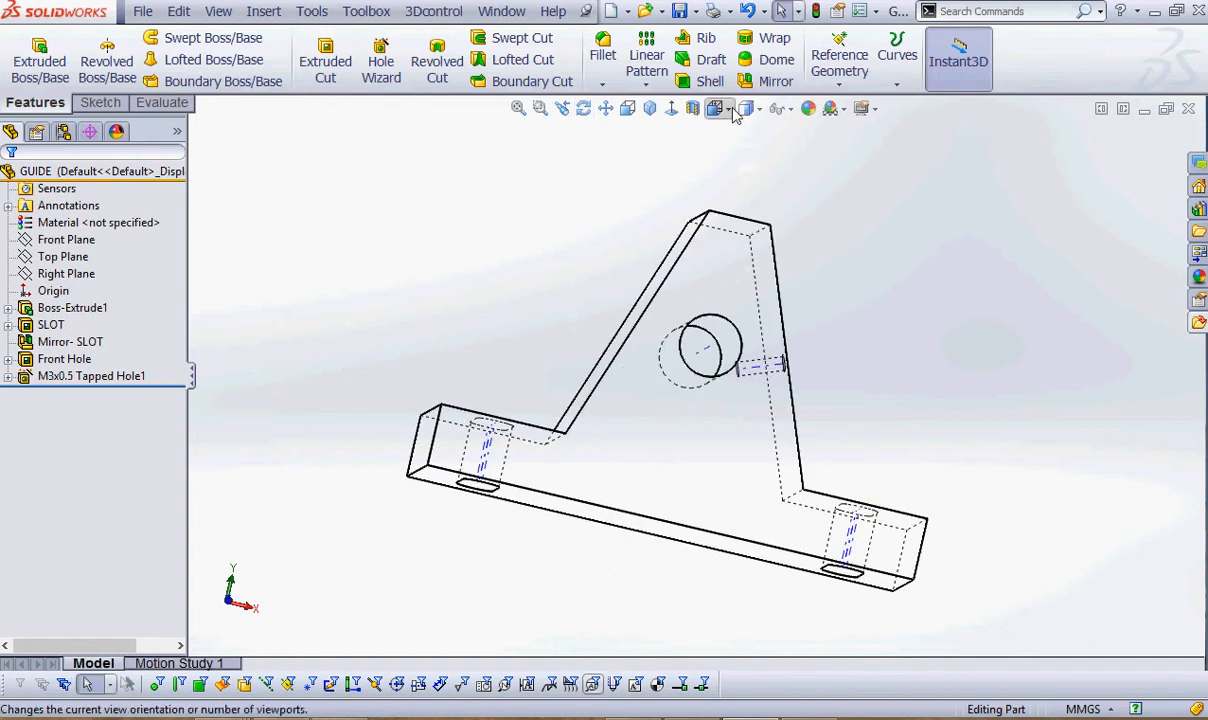
# Switch to the Front view to inspect the tapped hole in the upright.
pyautogui.click(626, 108)
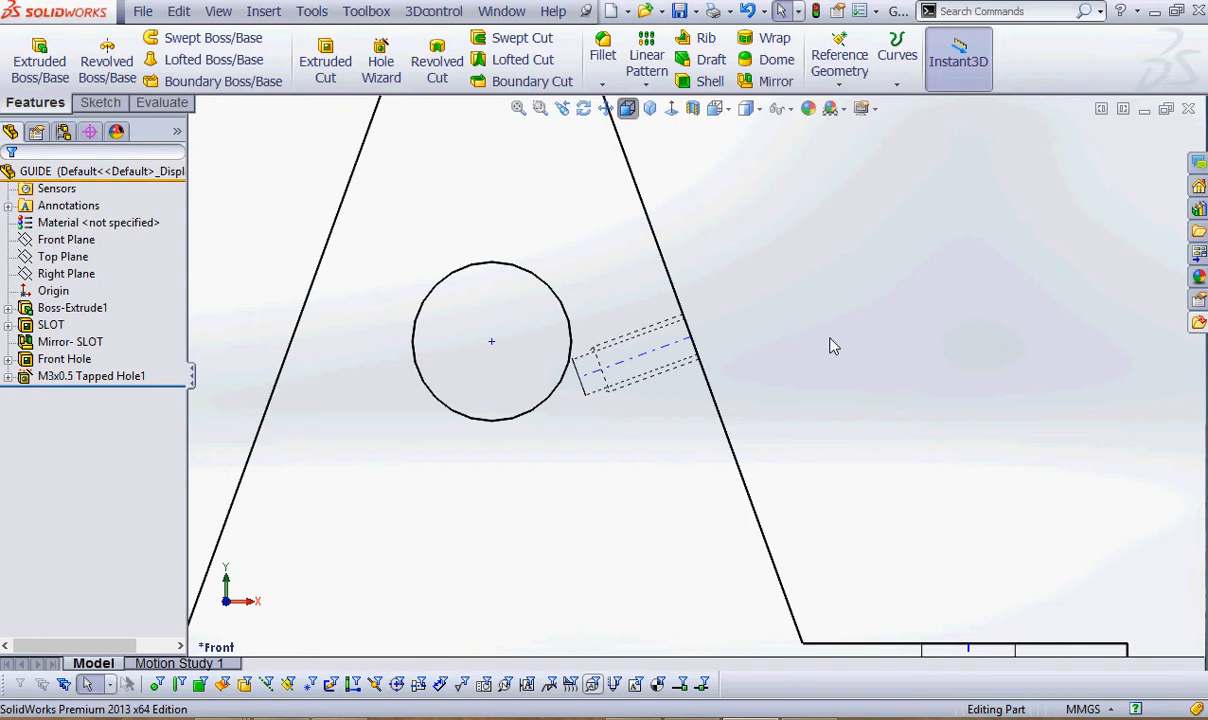
pyautogui.click(748, 108)
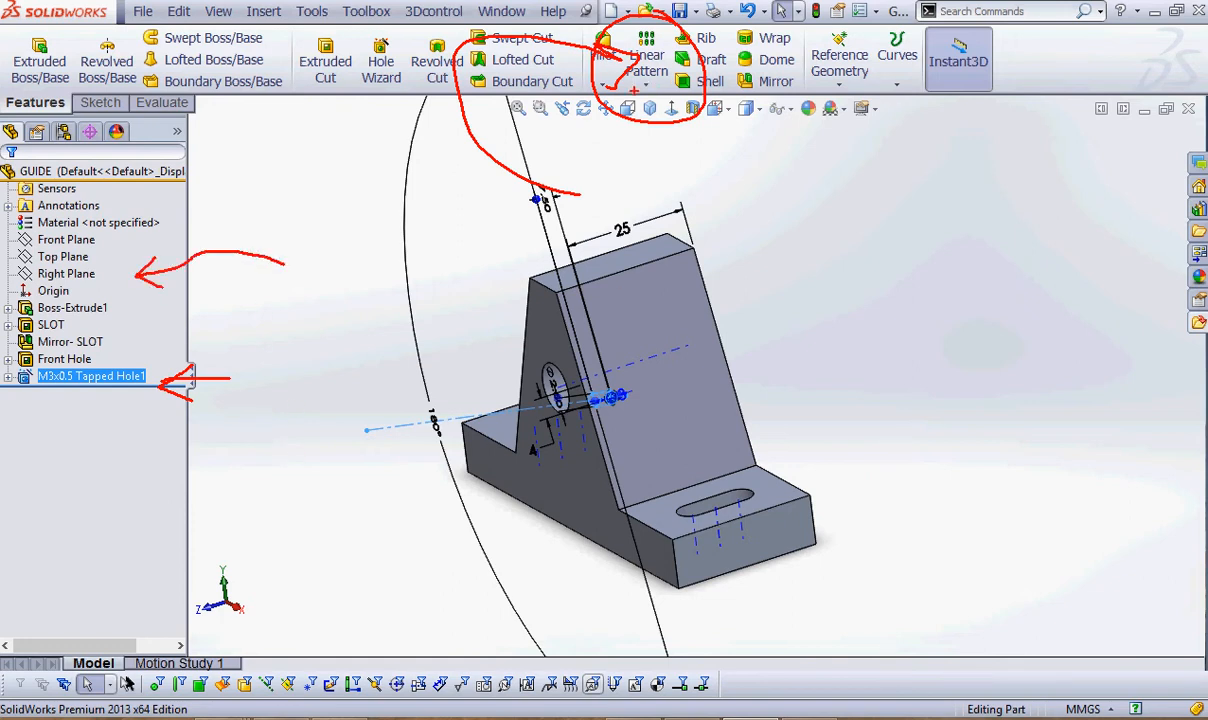
pyautogui.moveTo(646, 60)
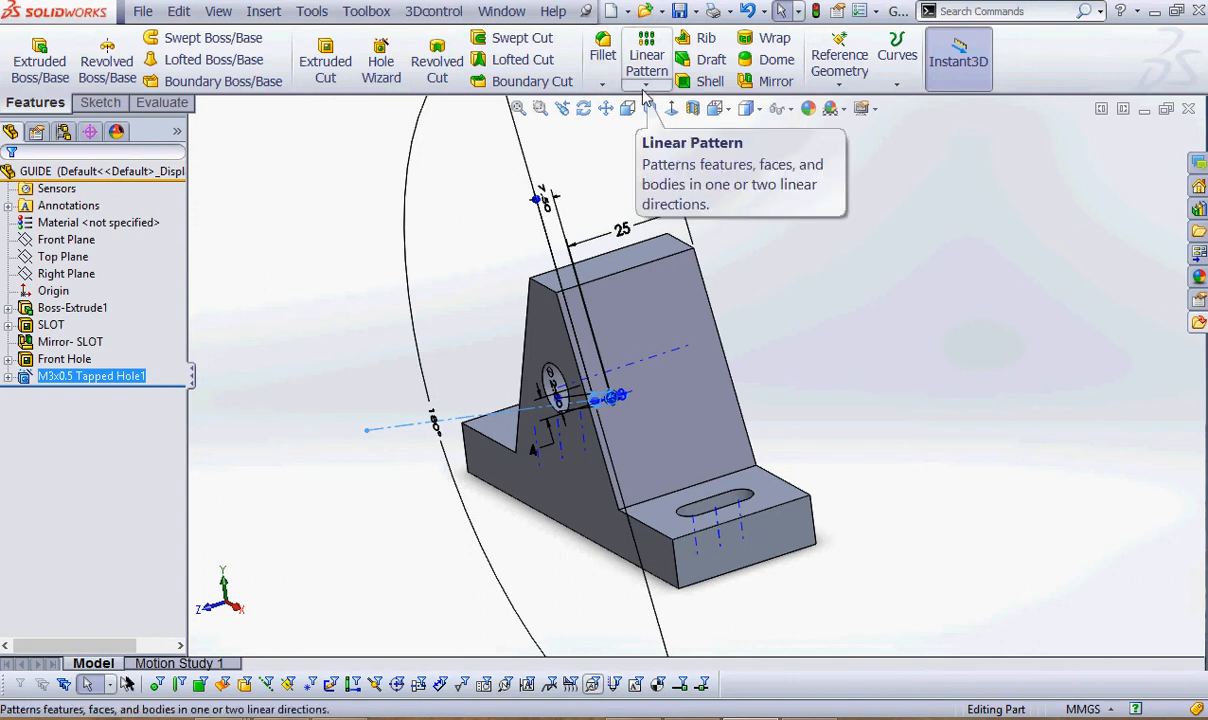
# Choose Linear Pattern from the pattern dropdown for the selected tapped hole.
pyautogui.click(662, 82)
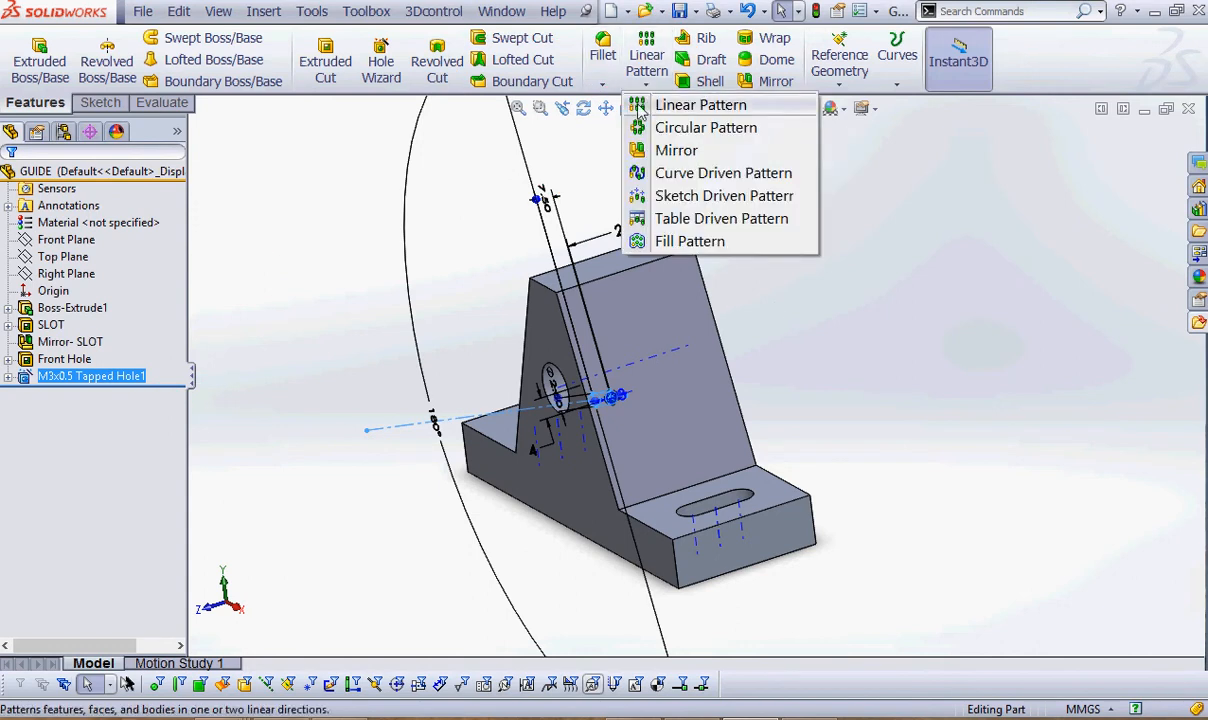
pyautogui.moveTo(676, 150)
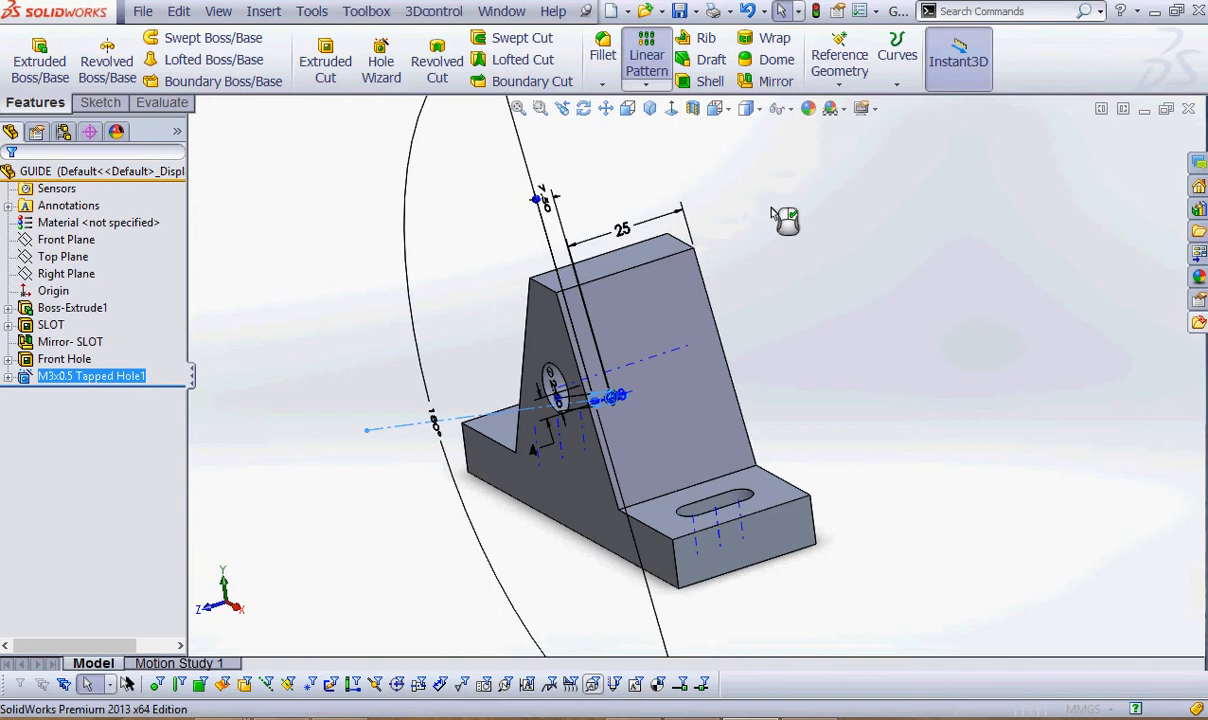
pyautogui.click(646, 60)
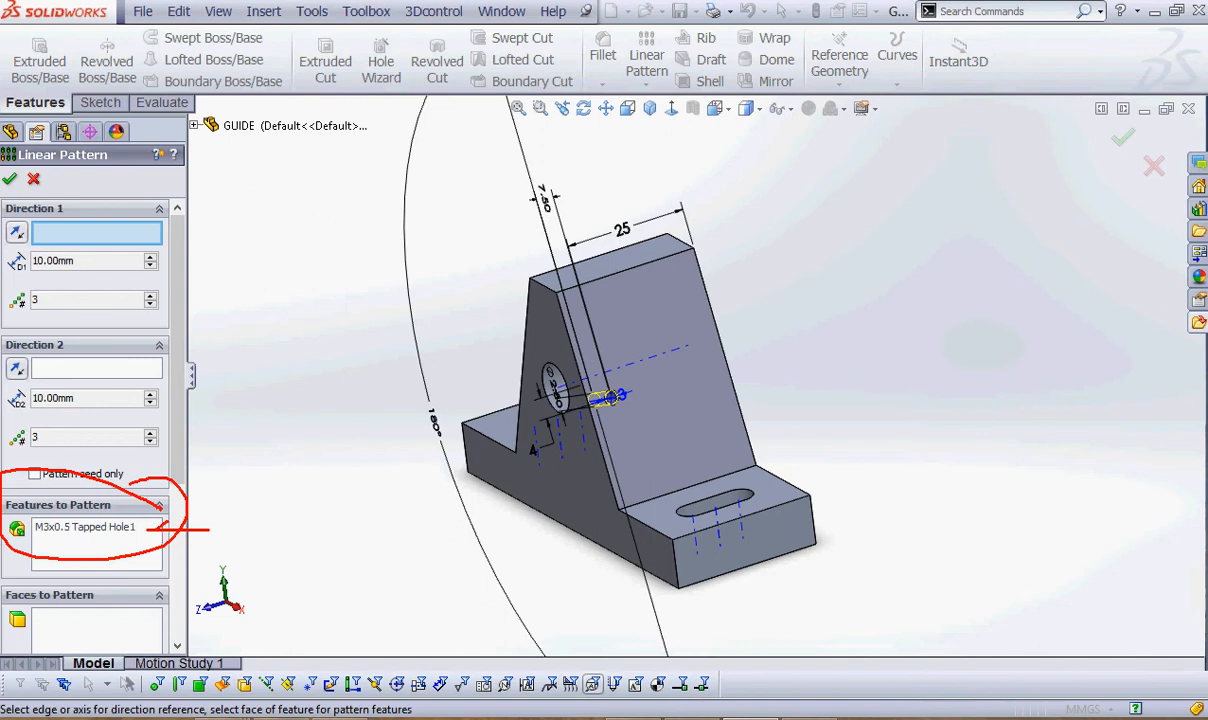
pyautogui.moveTo(176, 513)
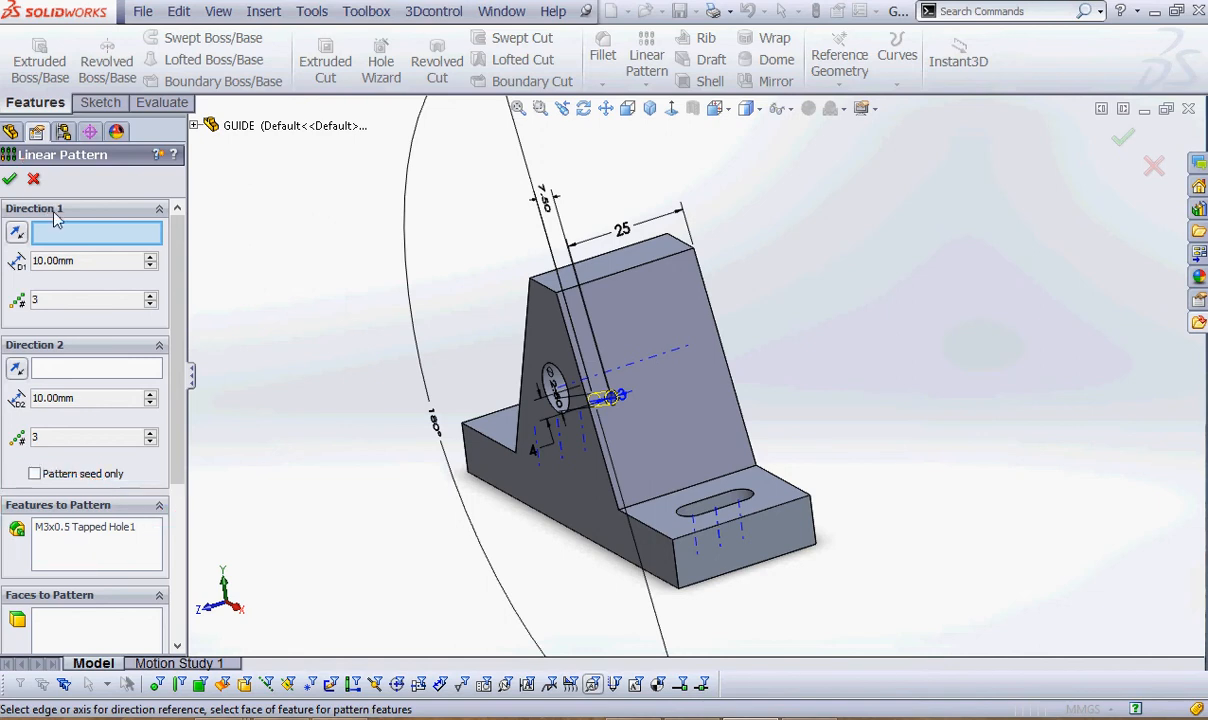
# Cancel and restart the Linear Pattern, then clear the tapped hole from Features to Pattern.
pyautogui.click(33, 178)
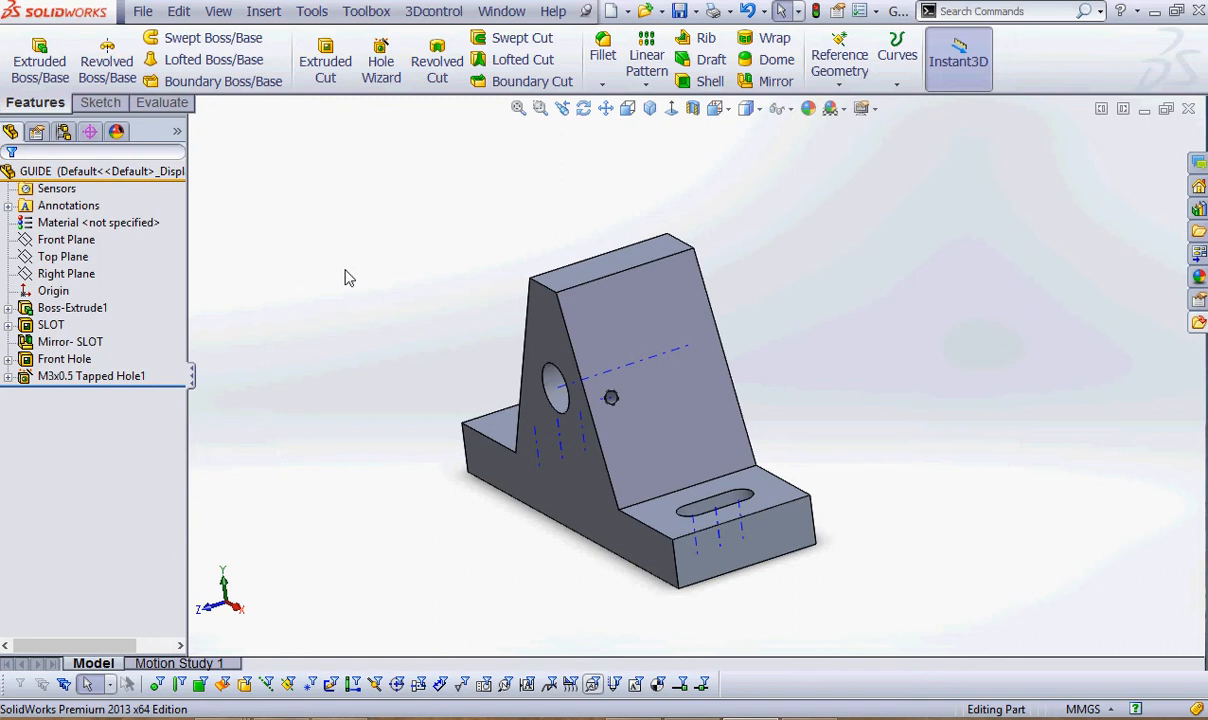
pyautogui.moveTo(647, 58)
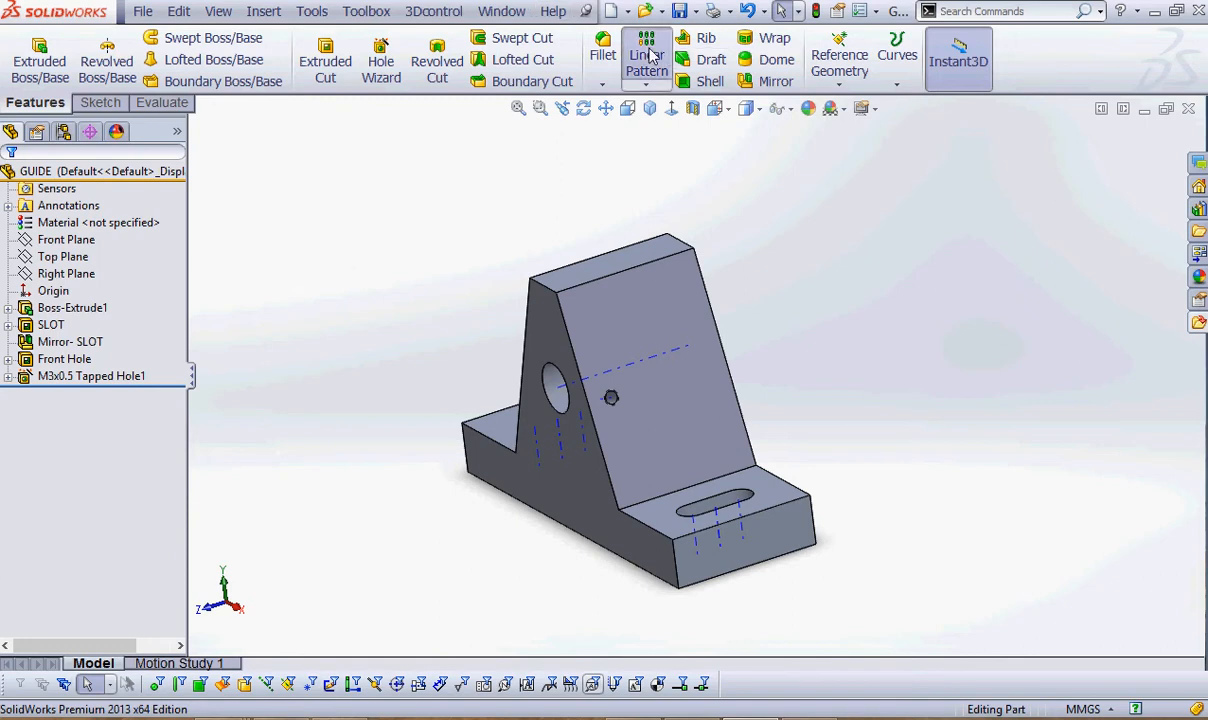
pyautogui.click(646, 55)
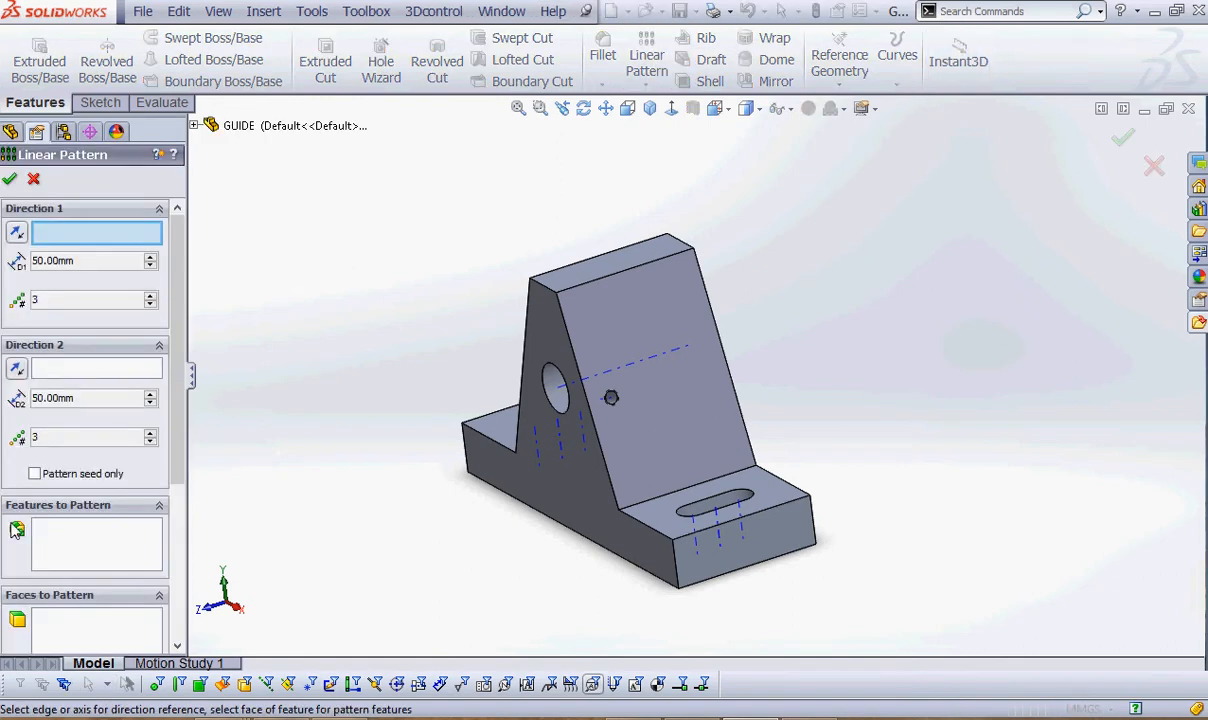
pyautogui.moveTo(17, 530)
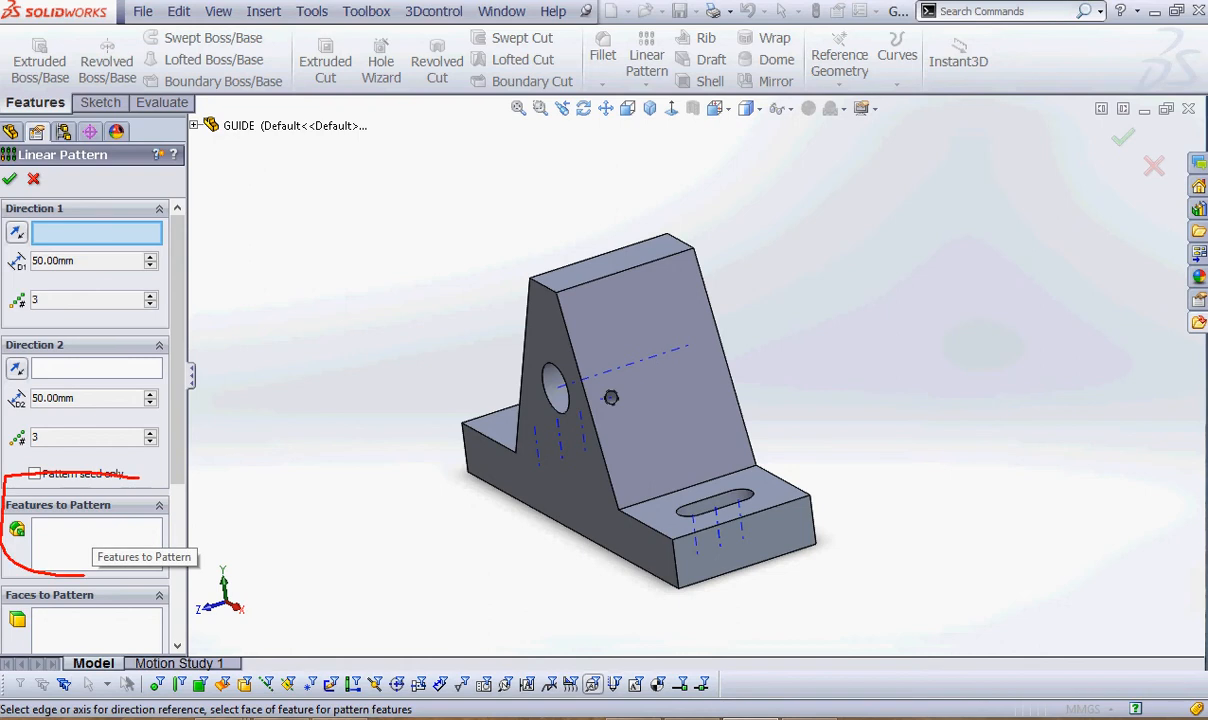
pyautogui.moveTo(292, 542)
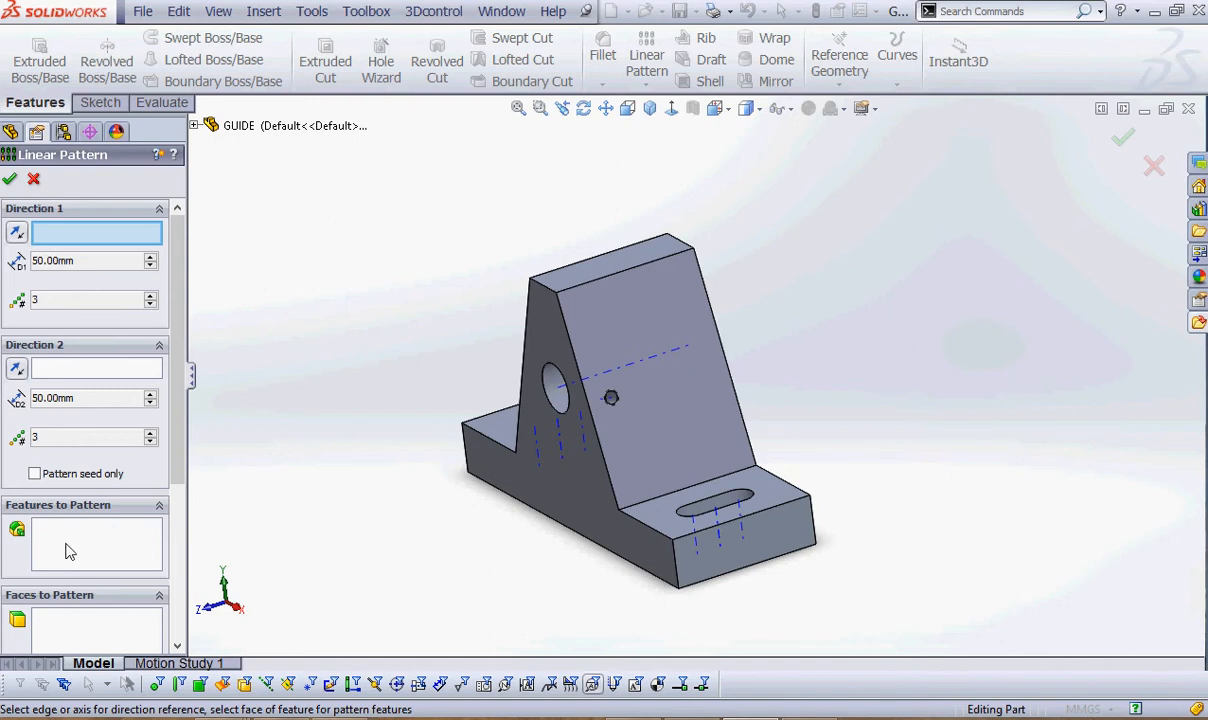
pyautogui.click(615, 330)
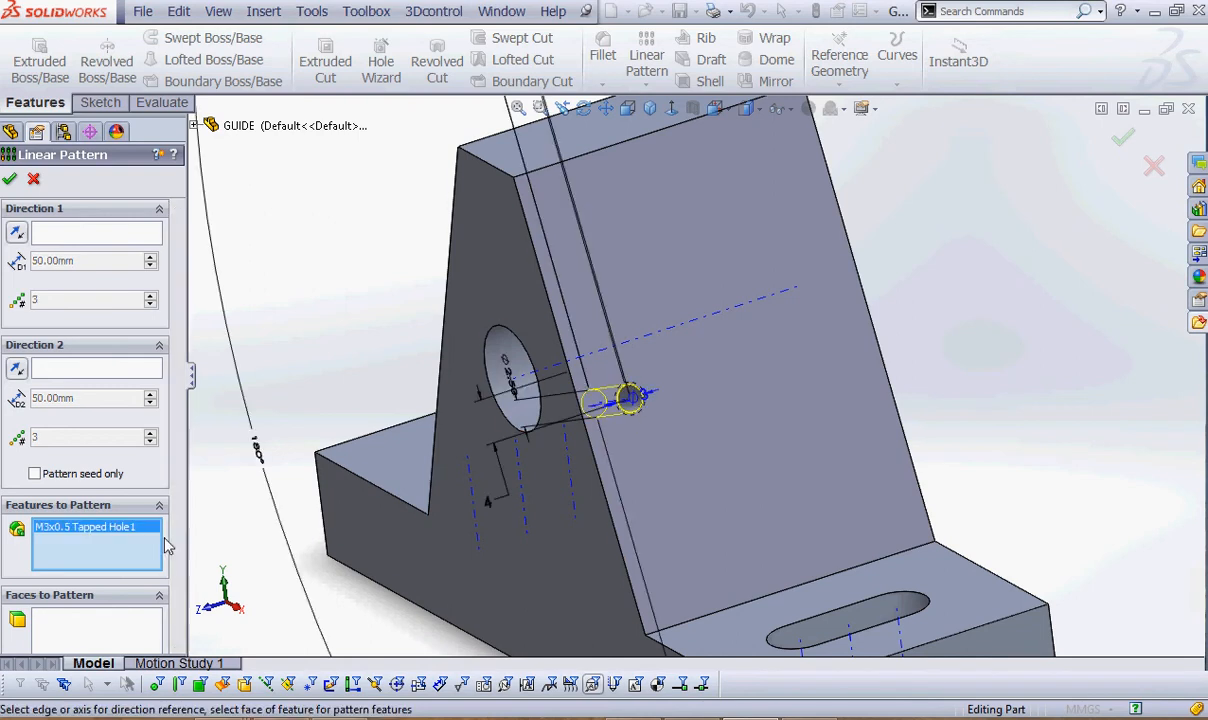
pyautogui.moveTo(135, 543)
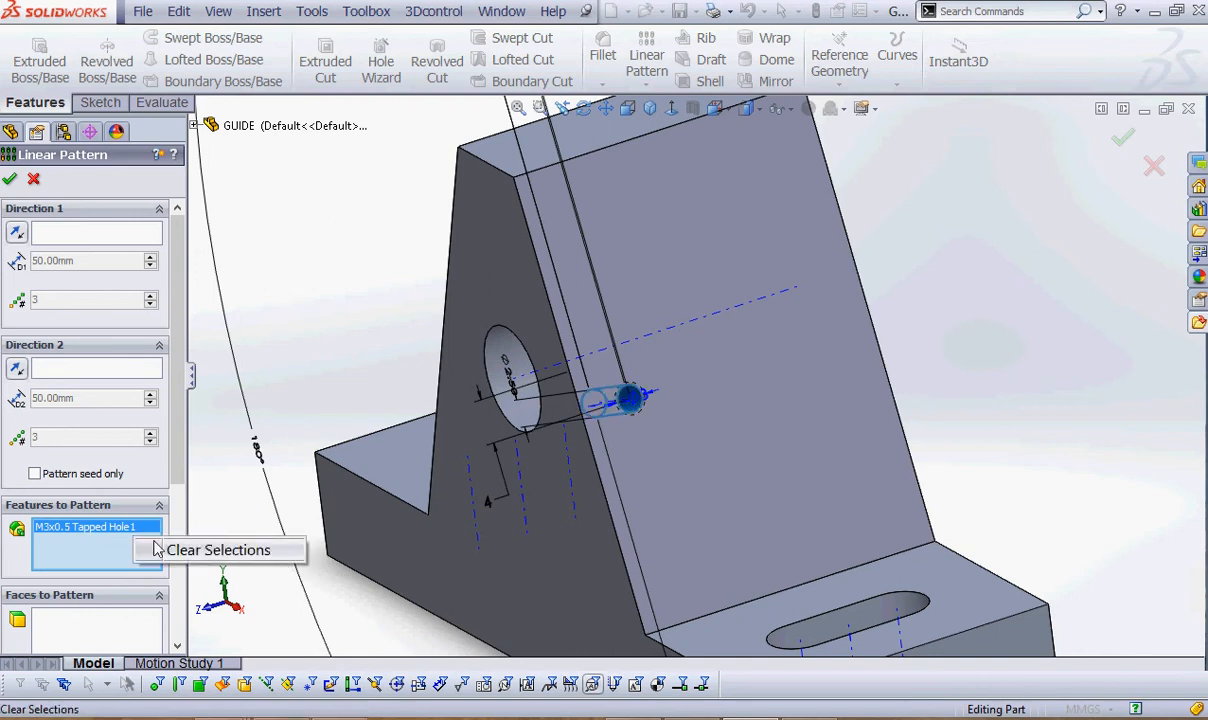
pyautogui.click(218, 549)
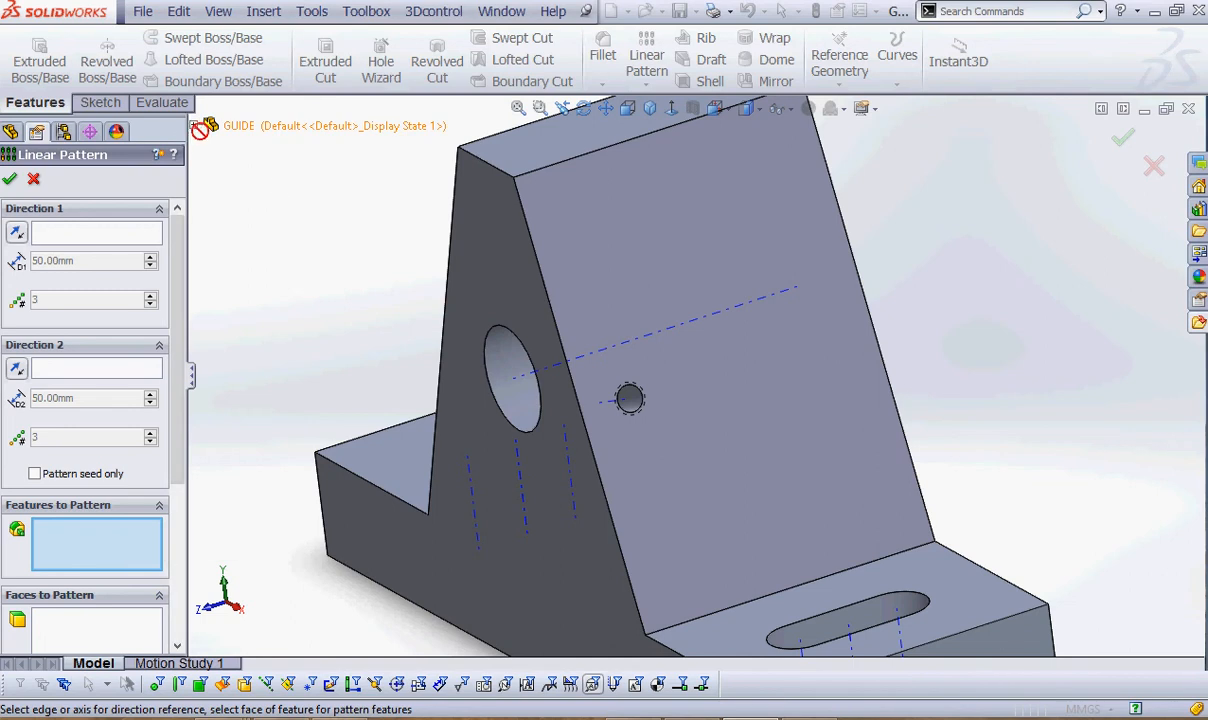
pyautogui.click(209, 126)
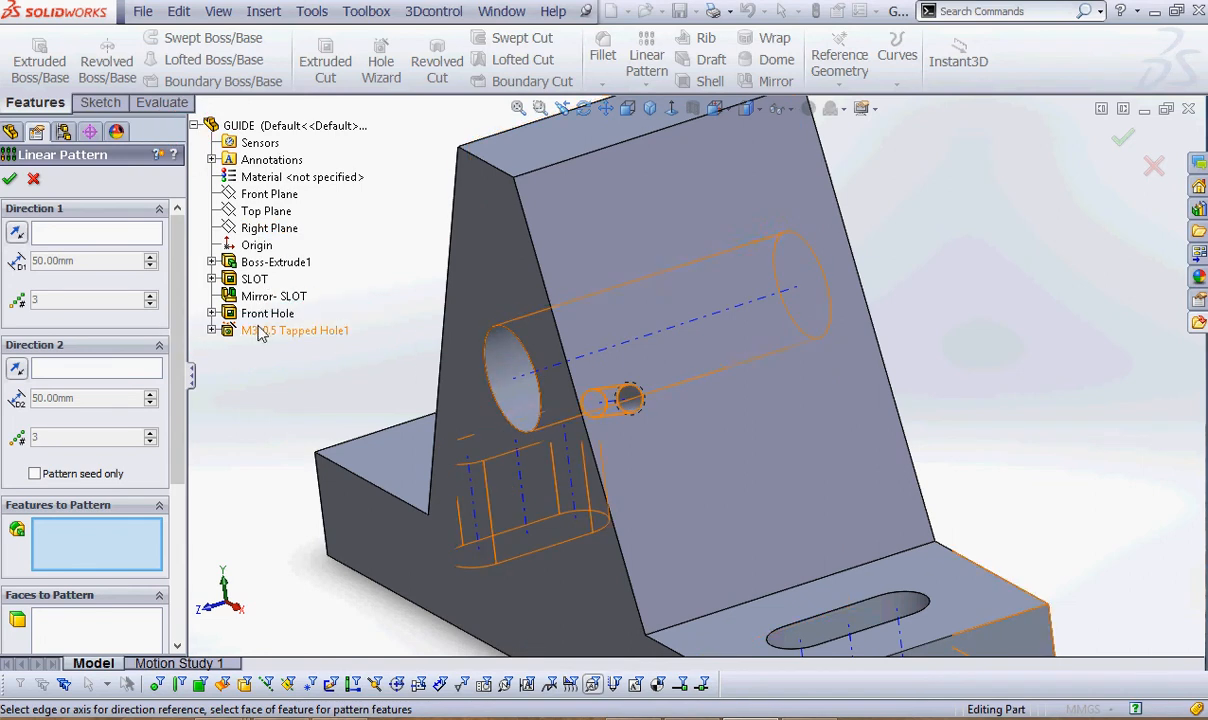
# Pick M3x0.5 Tapped Hole1 from the flyout feature tree.
pyautogui.click(294, 330)
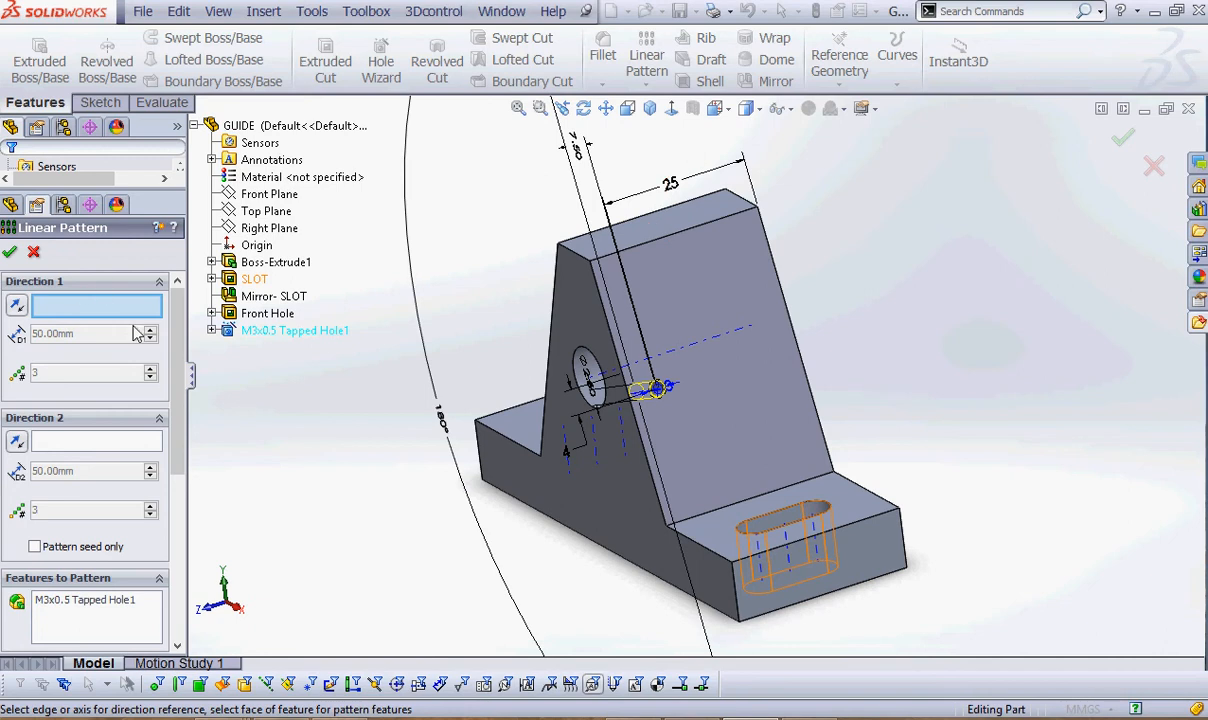
# Set Direction 1 along the upright's top edge with 10 mm spacing and 3 instances.
pyautogui.click(650, 240)
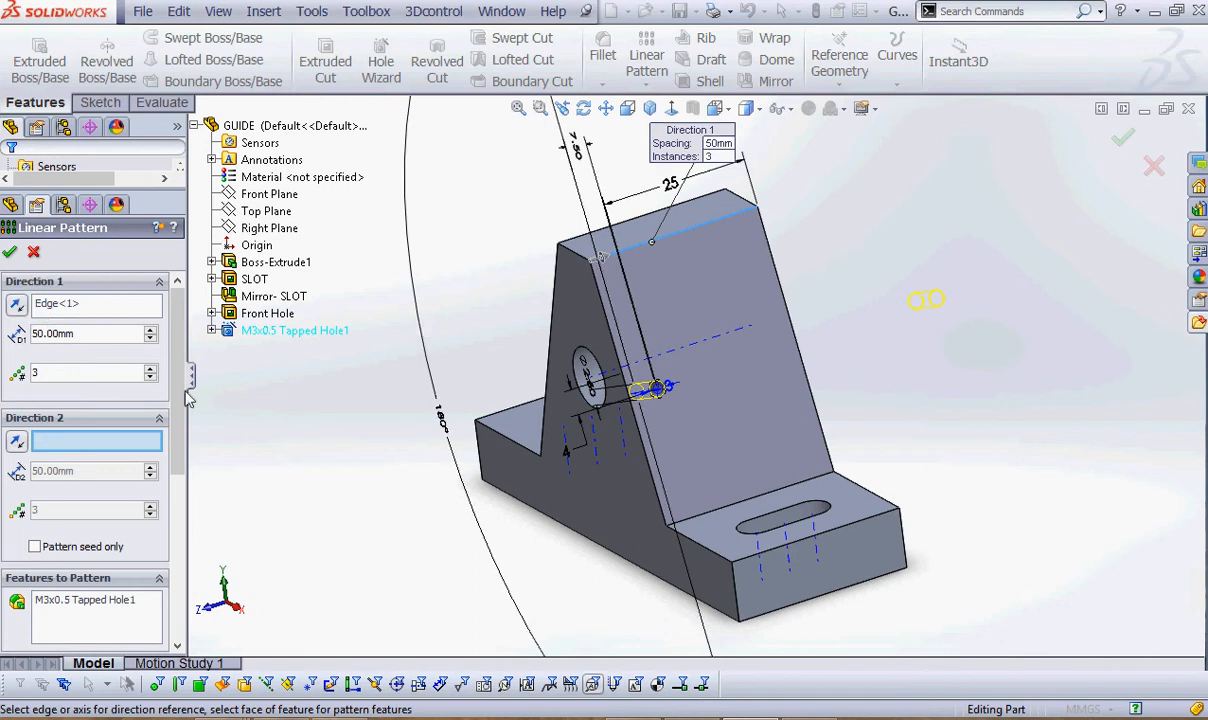
pyautogui.moveTo(90, 372)
pyautogui.write('10')
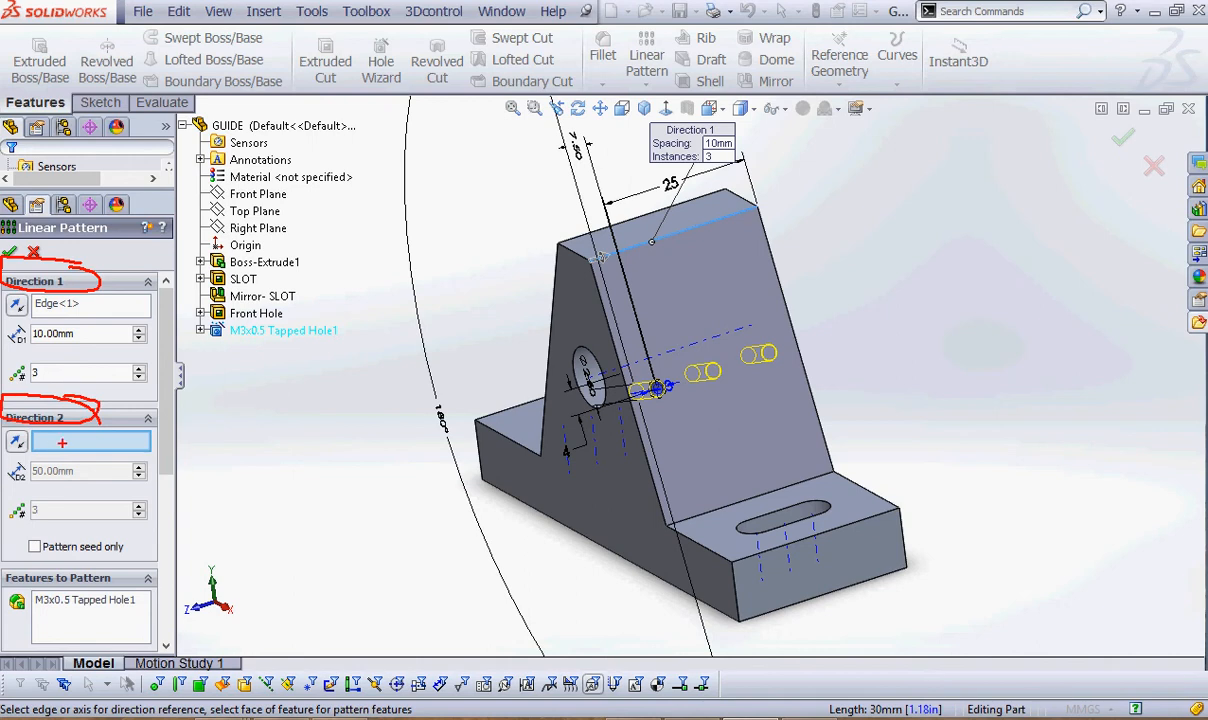
pyautogui.click(90, 441)
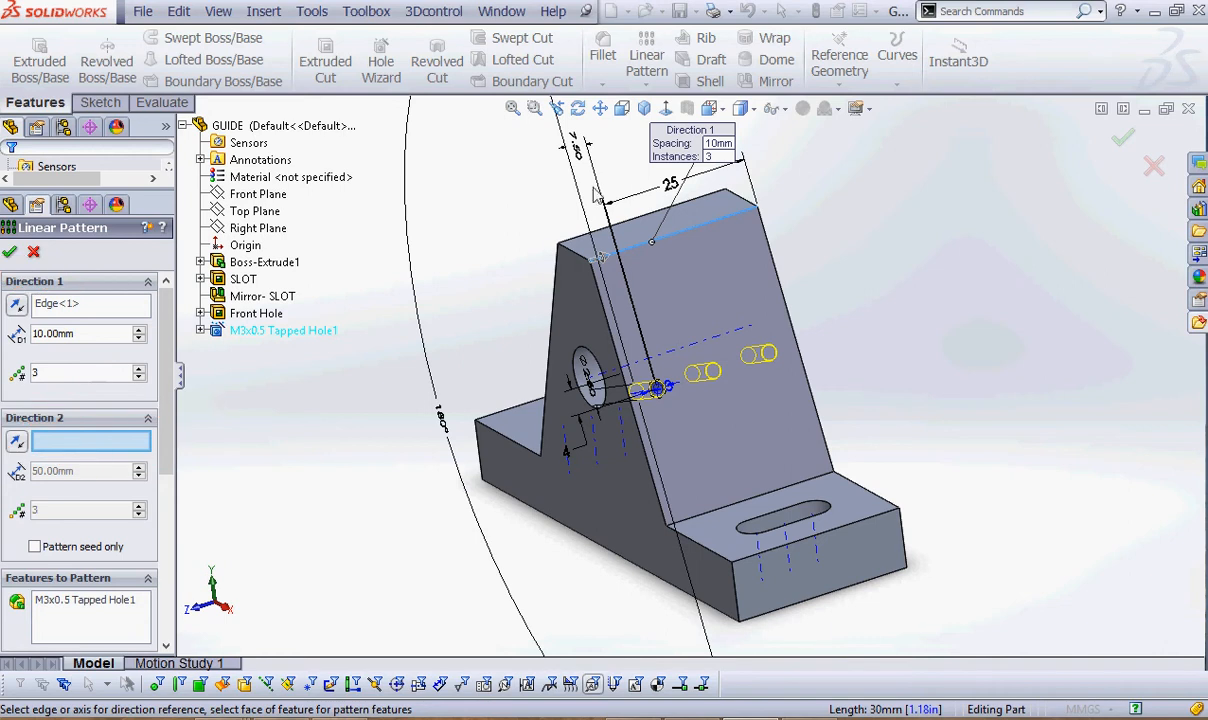
# Add a second direction along the slanted edge, 12 mm with 2 instances, then select LPattern1.
pyautogui.click(630, 400)
pyautogui.write('12')
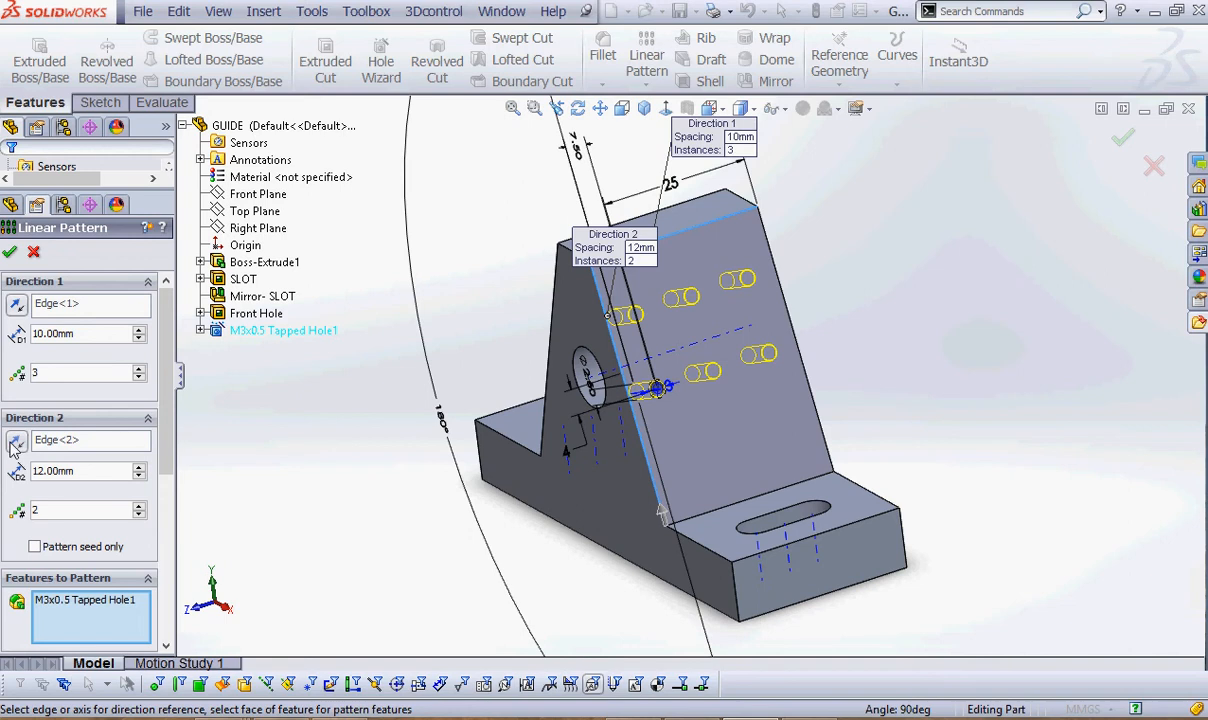
pyautogui.moveTo(16, 440)
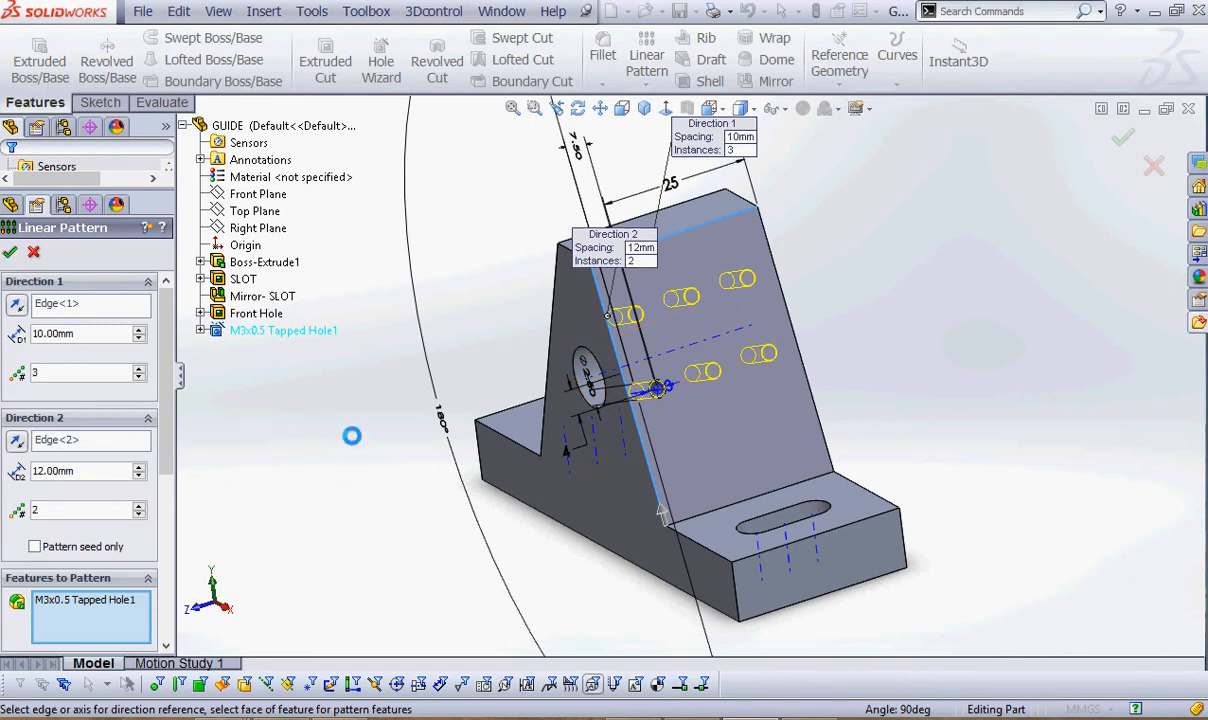
pyautogui.click(1122, 137)
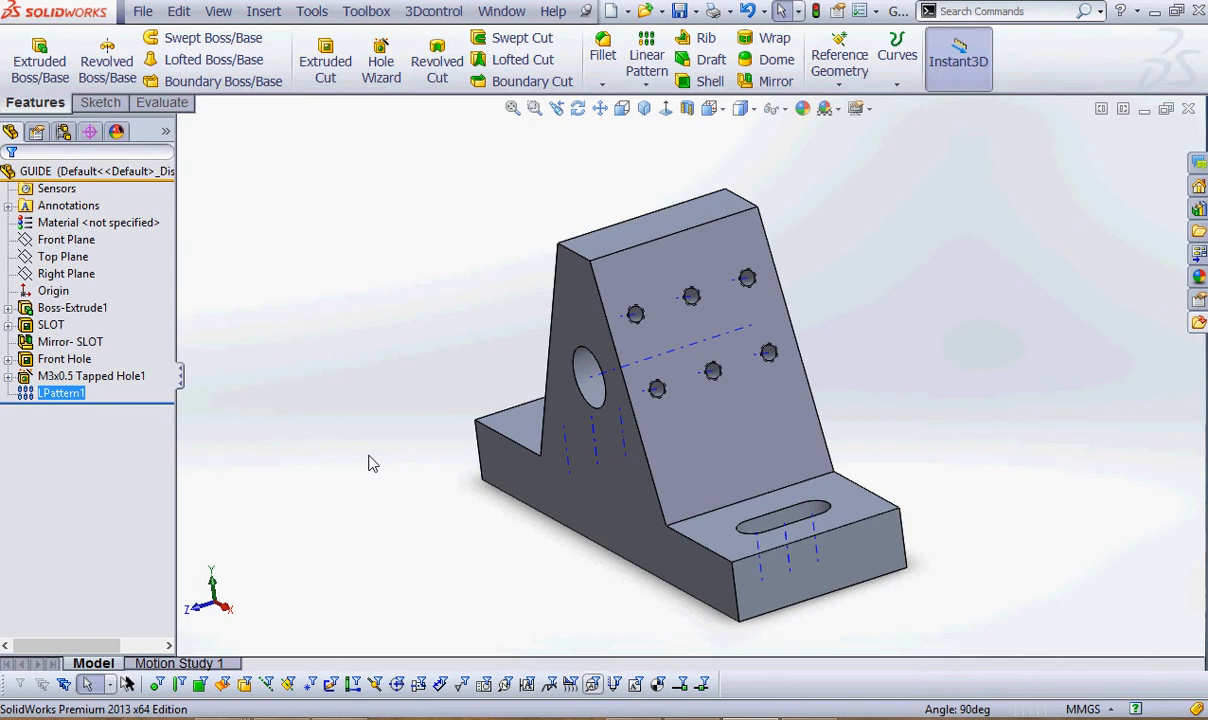
pyautogui.click(62, 392)
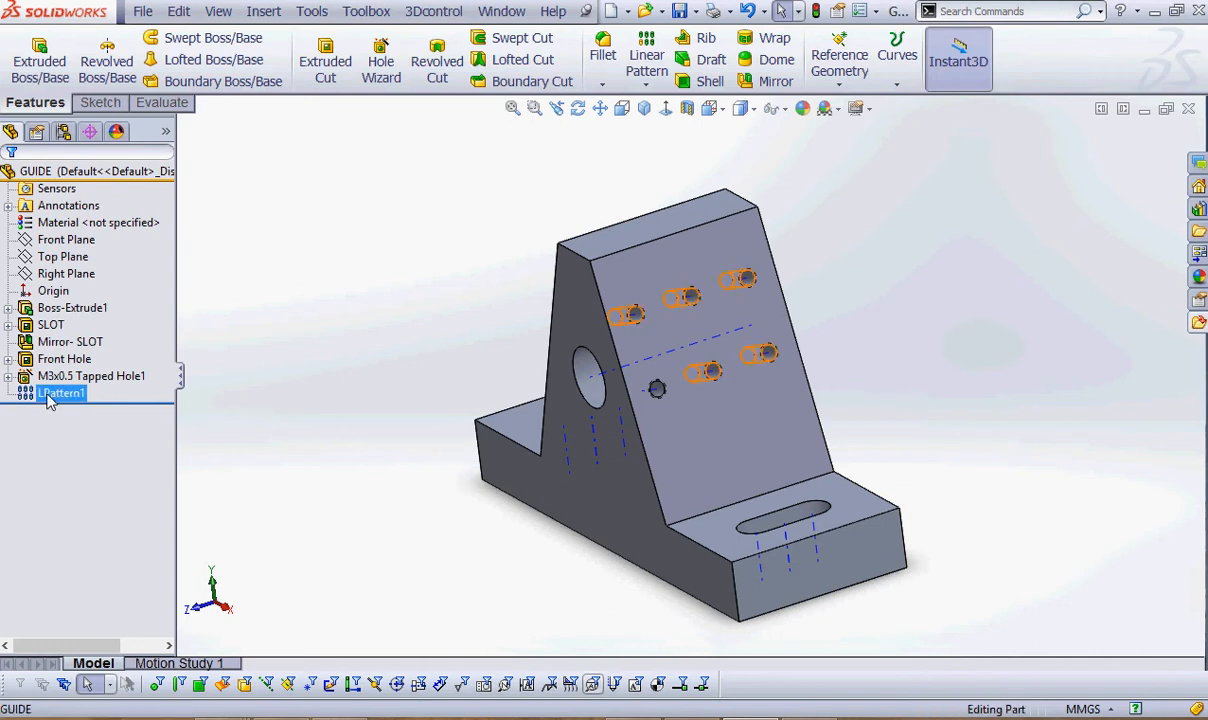
pyautogui.click(62, 392)
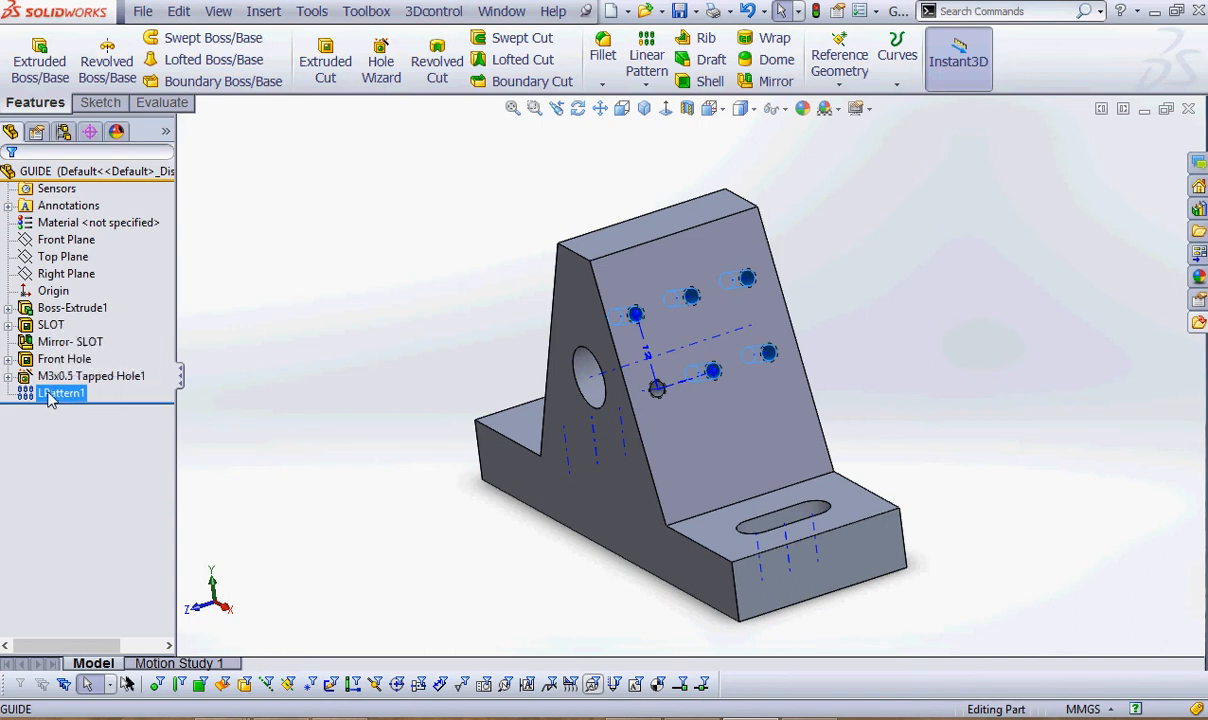
# Rename LPattern1 in the feature tree to 'Small Holes'.
pyautogui.doubleClick(60, 392)
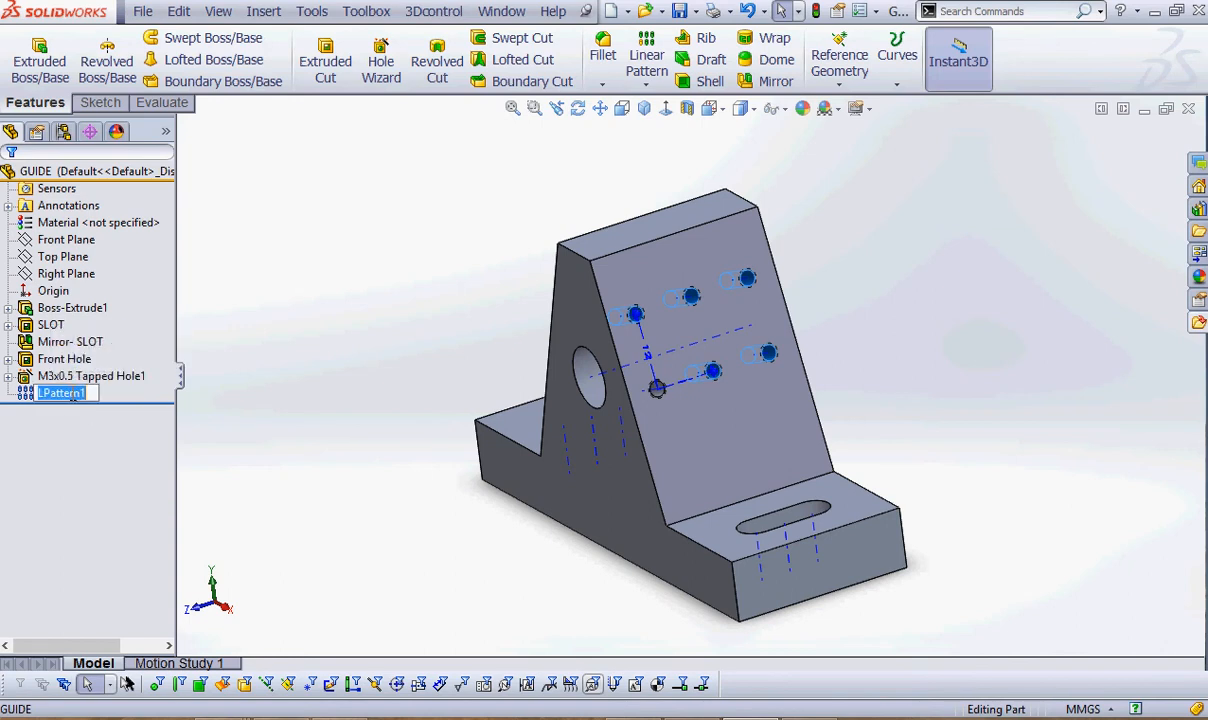
pyautogui.write('Small Holes')
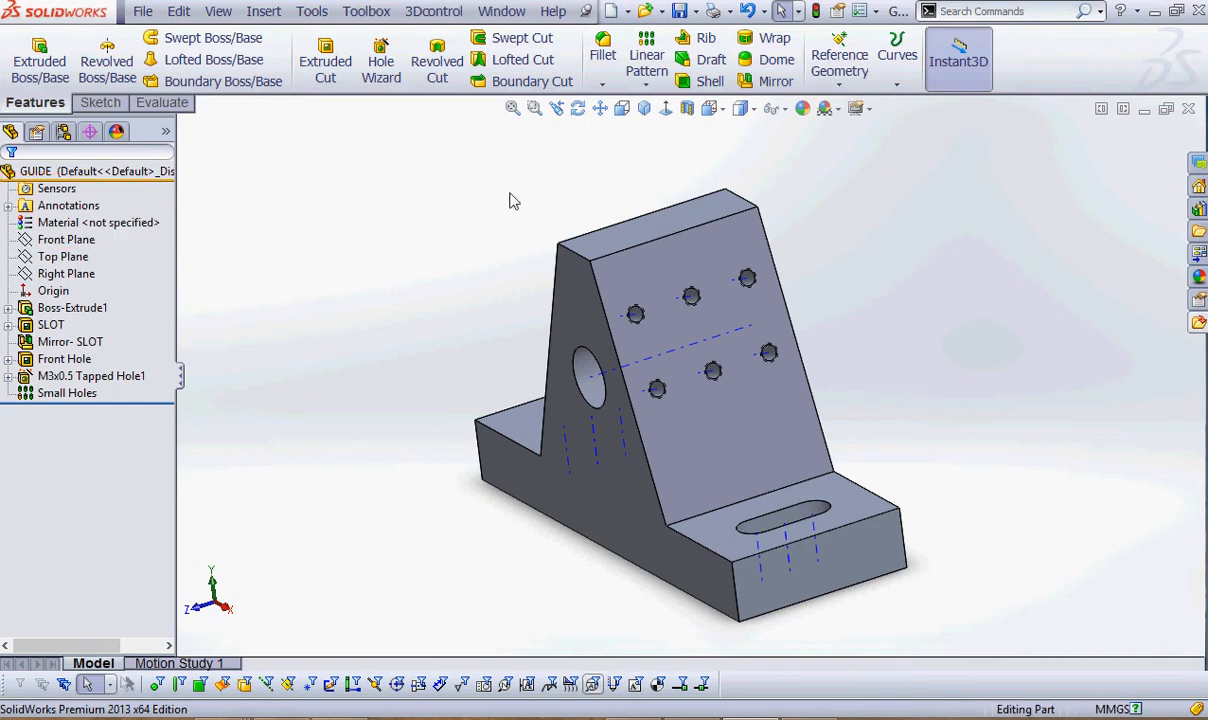
# Open Edit Material from the Material <not specified> entry's context menu.
pyautogui.rightClick(98, 222)
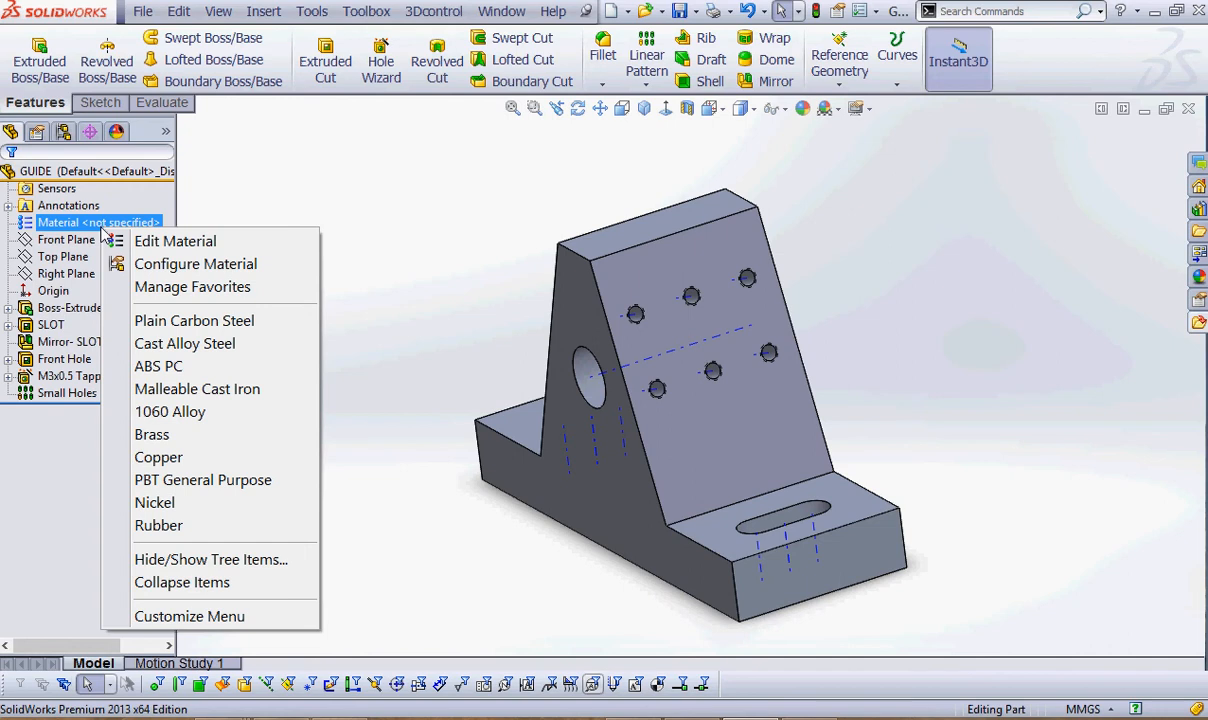
pyautogui.click(355, 227)
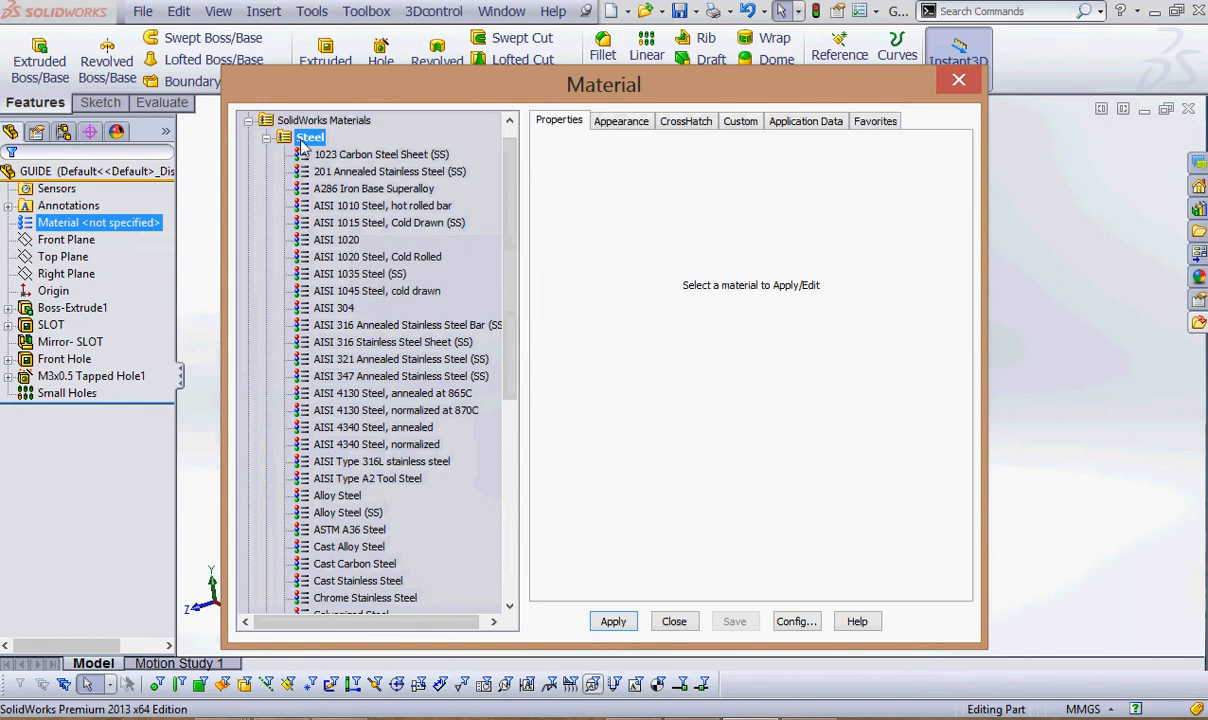
# Select AISI 304 under steels, apply it to the part, and close the library.
pyautogui.click(336, 307)
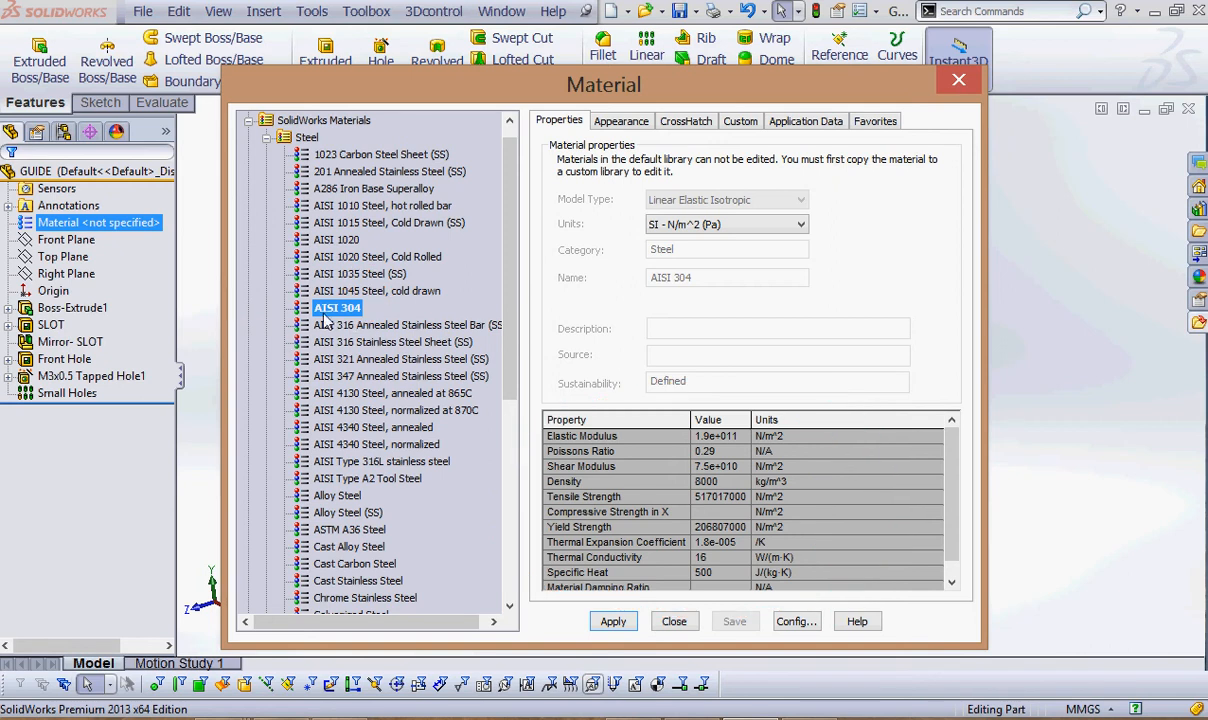
pyautogui.moveTo(352, 318)
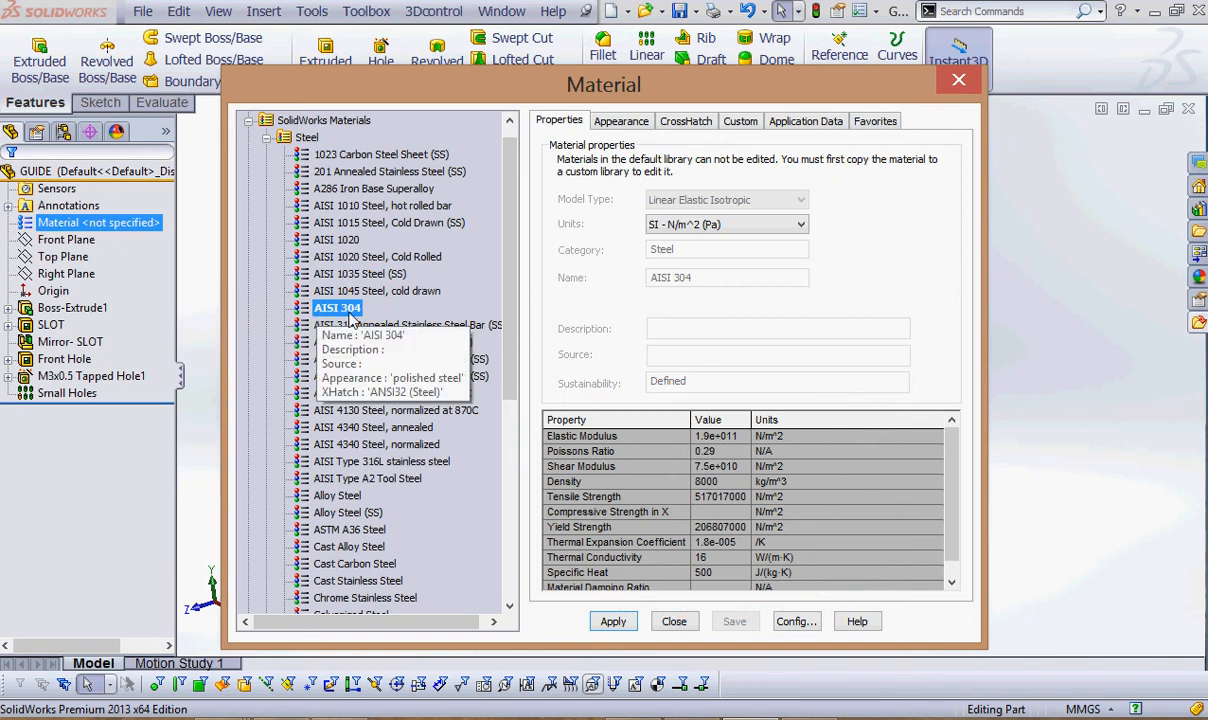
pyautogui.moveTo(670, 513)
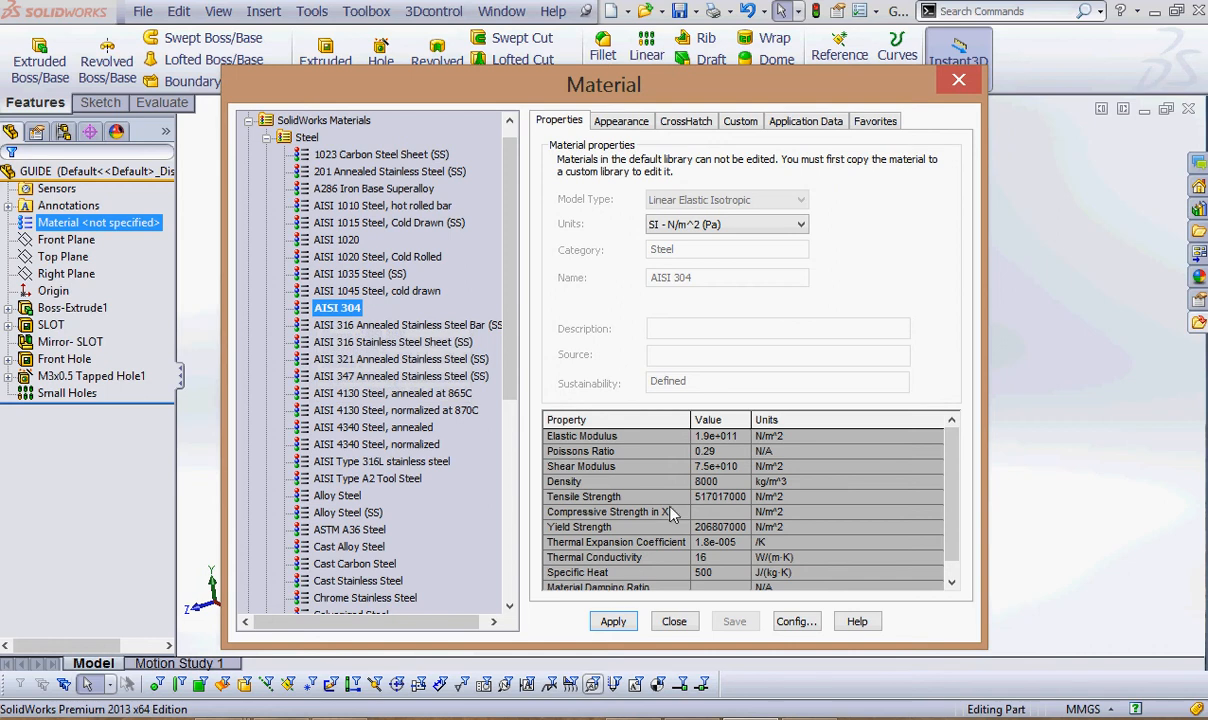
pyautogui.click(613, 621)
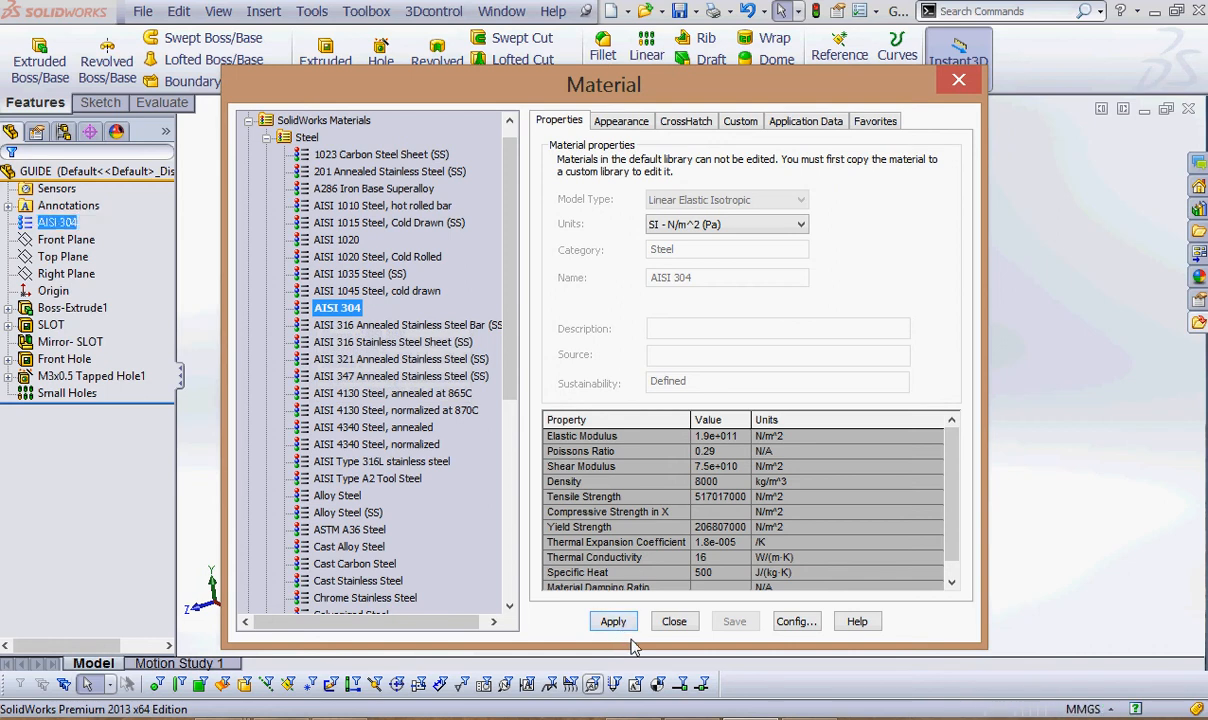
pyautogui.click(674, 621)
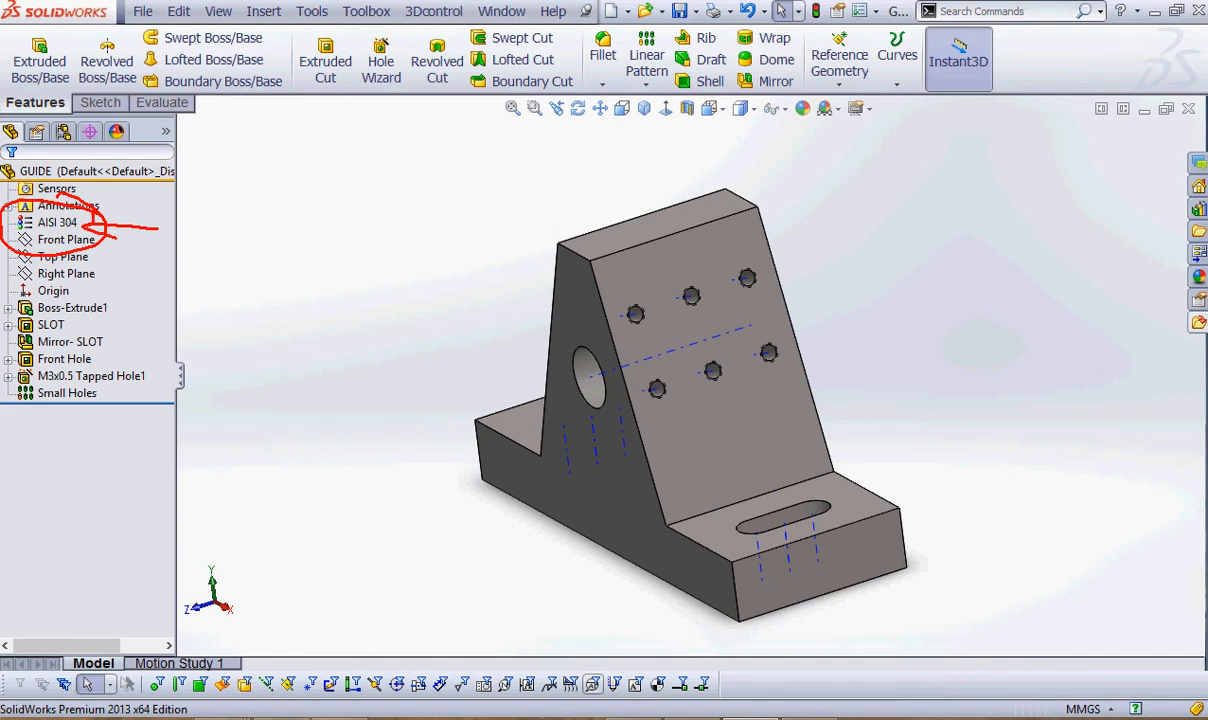
pyautogui.moveTo(118, 242)
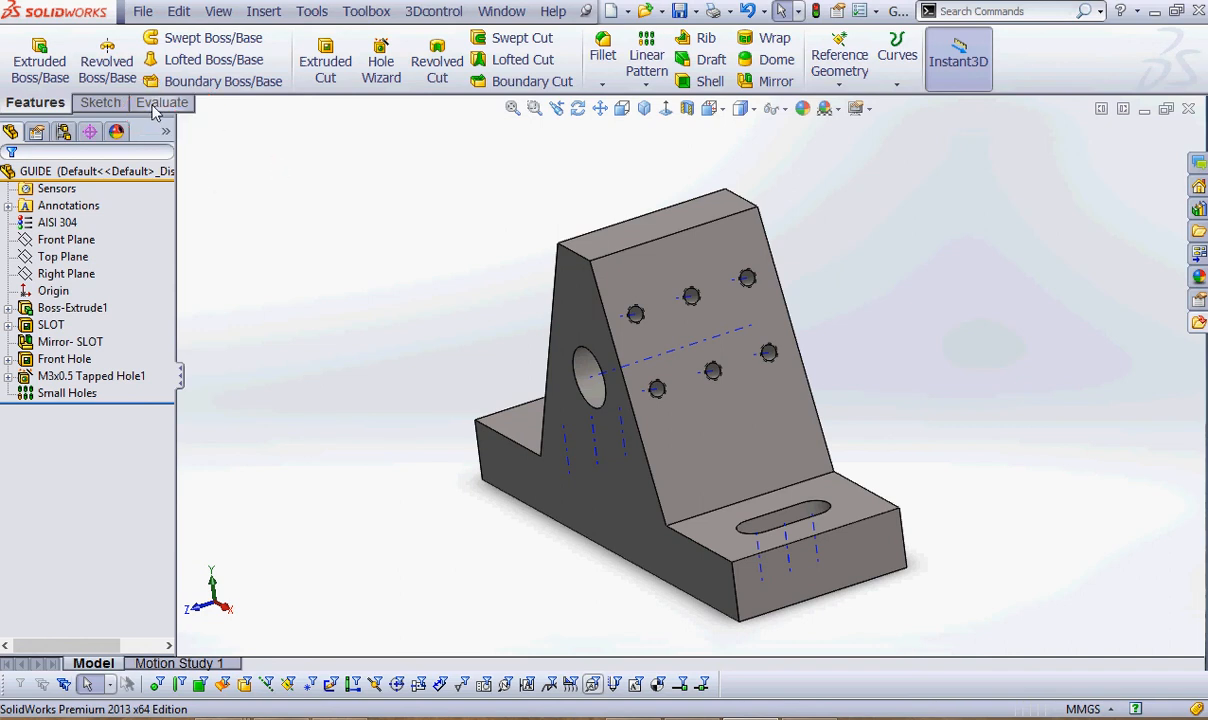
# Run Mass Properties from the Evaluate tab to show GUIDE's mass, volume and area.
pyautogui.click(160, 102)
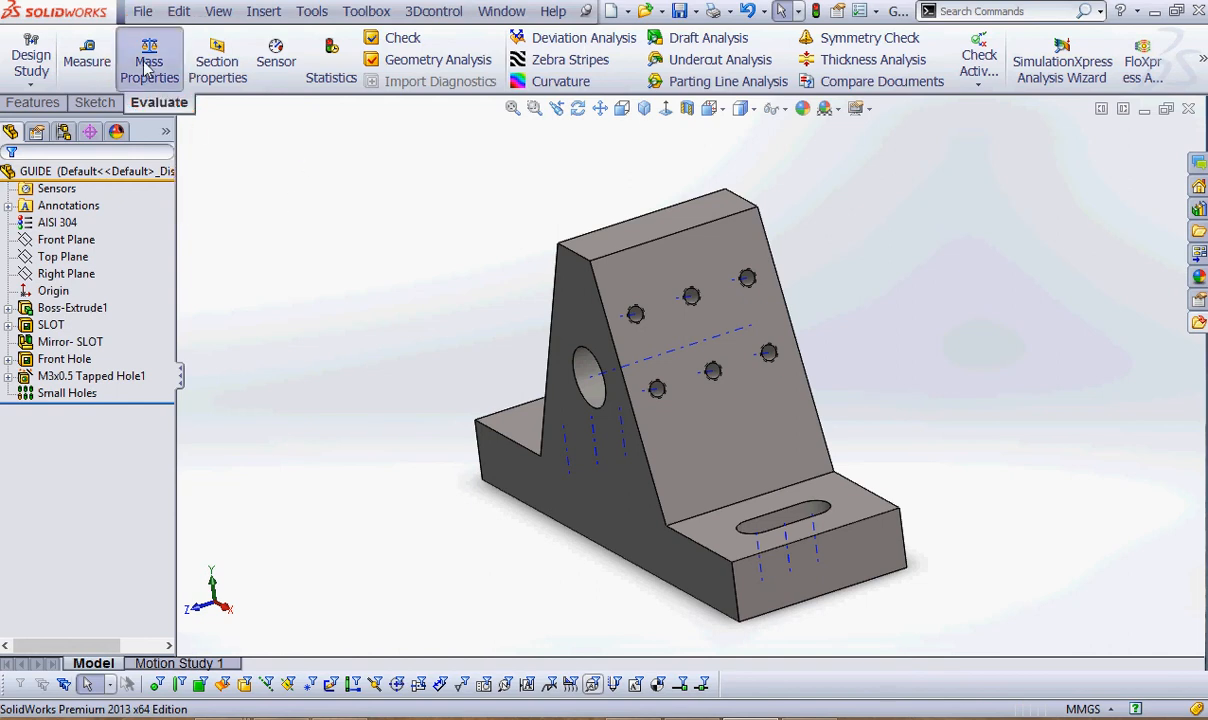
pyautogui.click(150, 60)
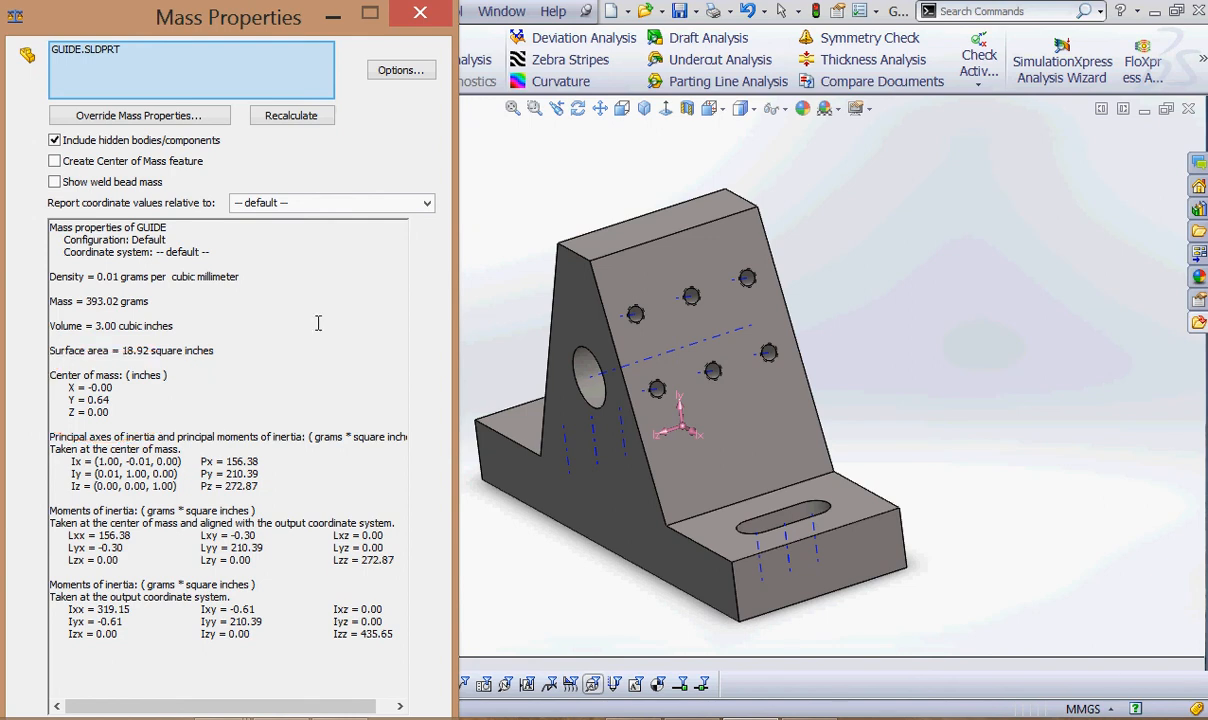
# Set the Mass Properties options to custom settings with length in millimeters.
pyautogui.click(401, 69)
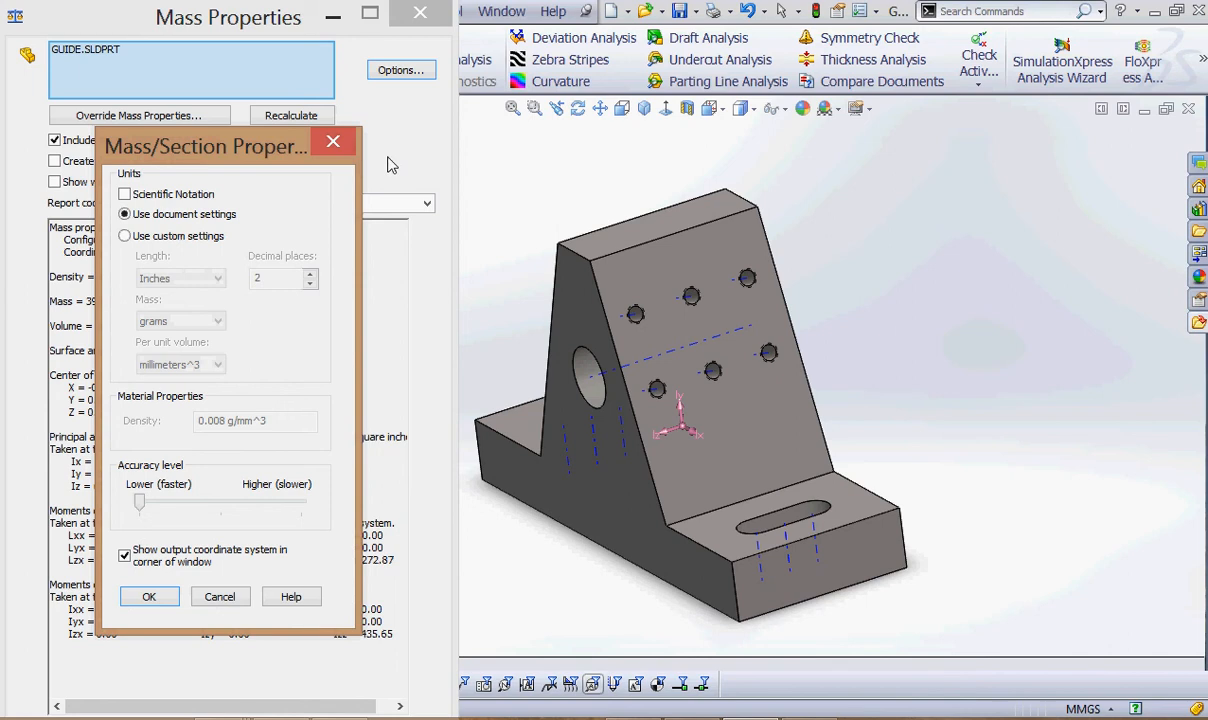
pyautogui.click(124, 214)
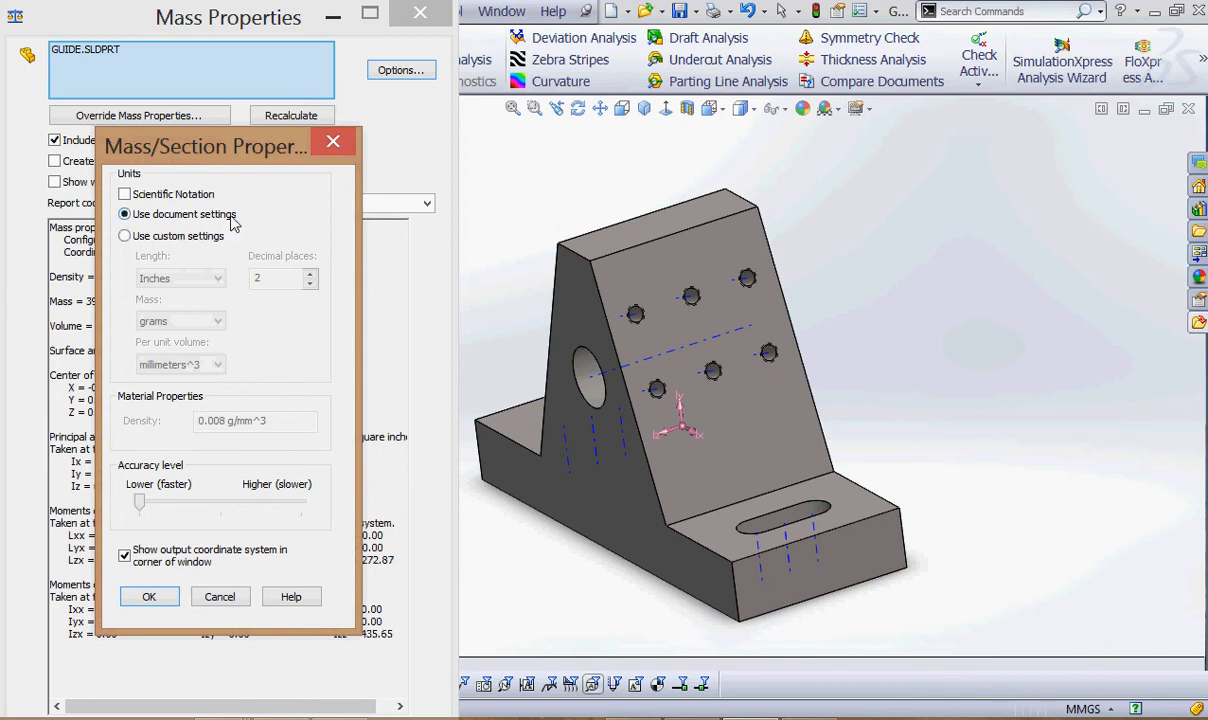
pyautogui.click(124, 236)
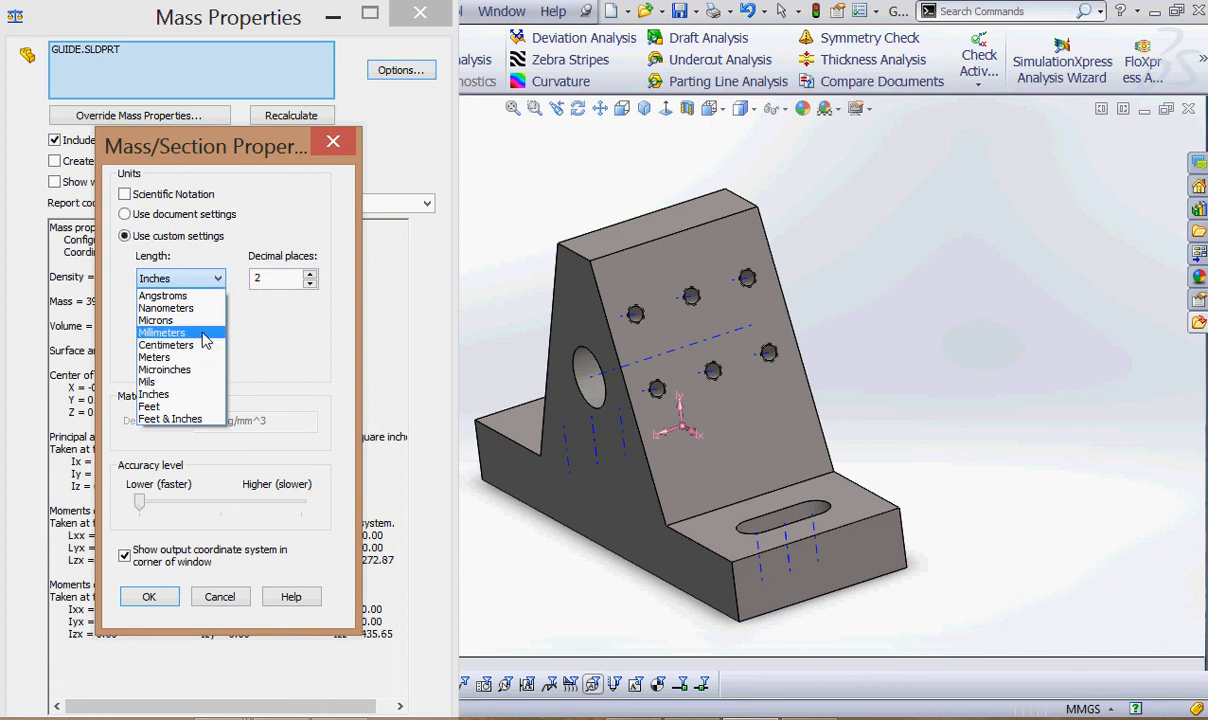
pyautogui.click(162, 332)
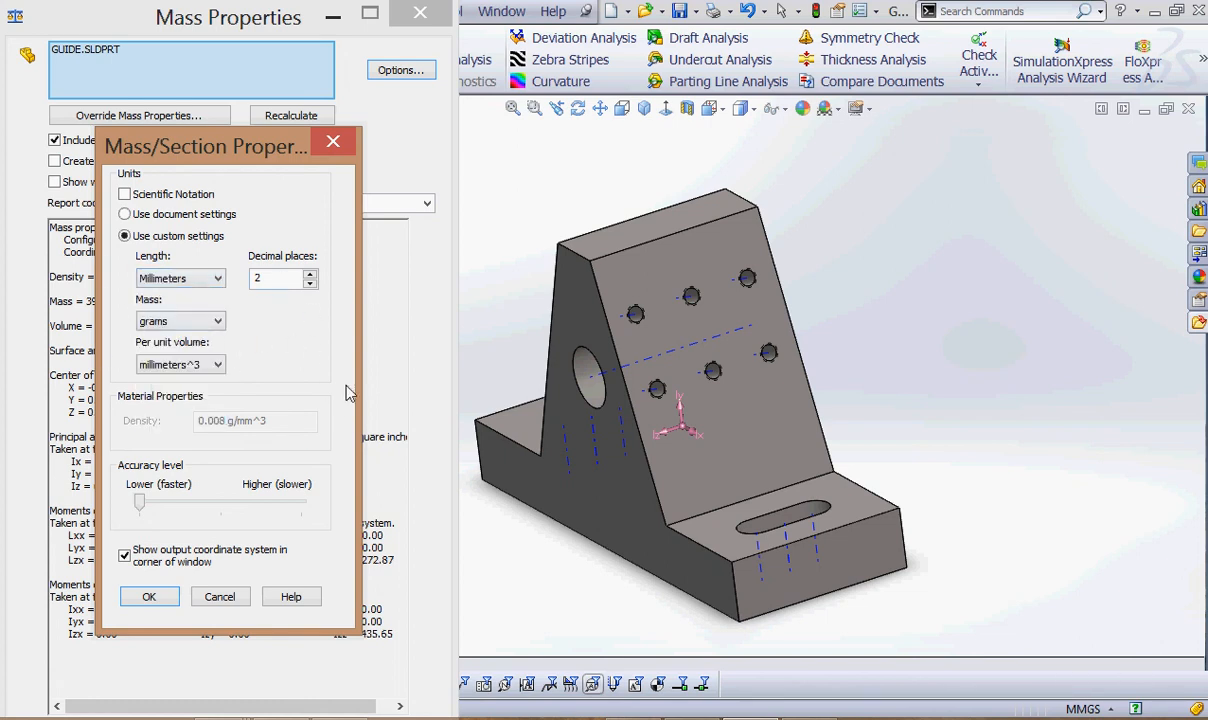
pyautogui.click(149, 596)
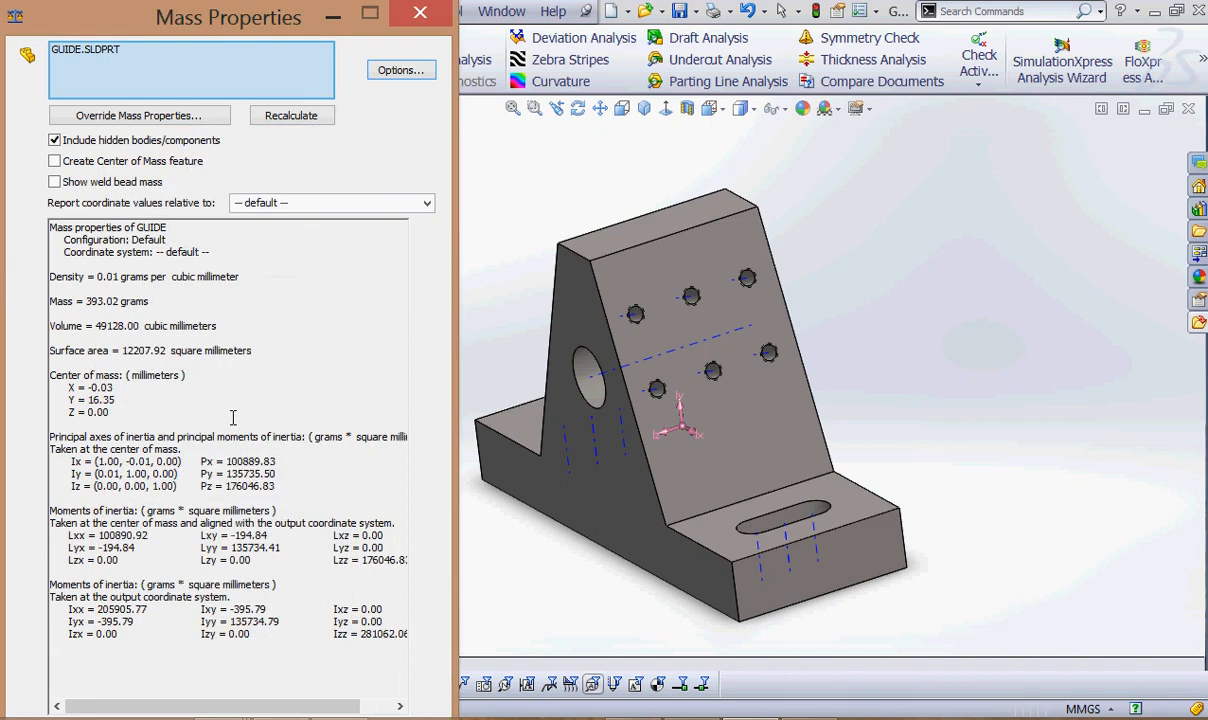
pyautogui.moveTo(122, 382)
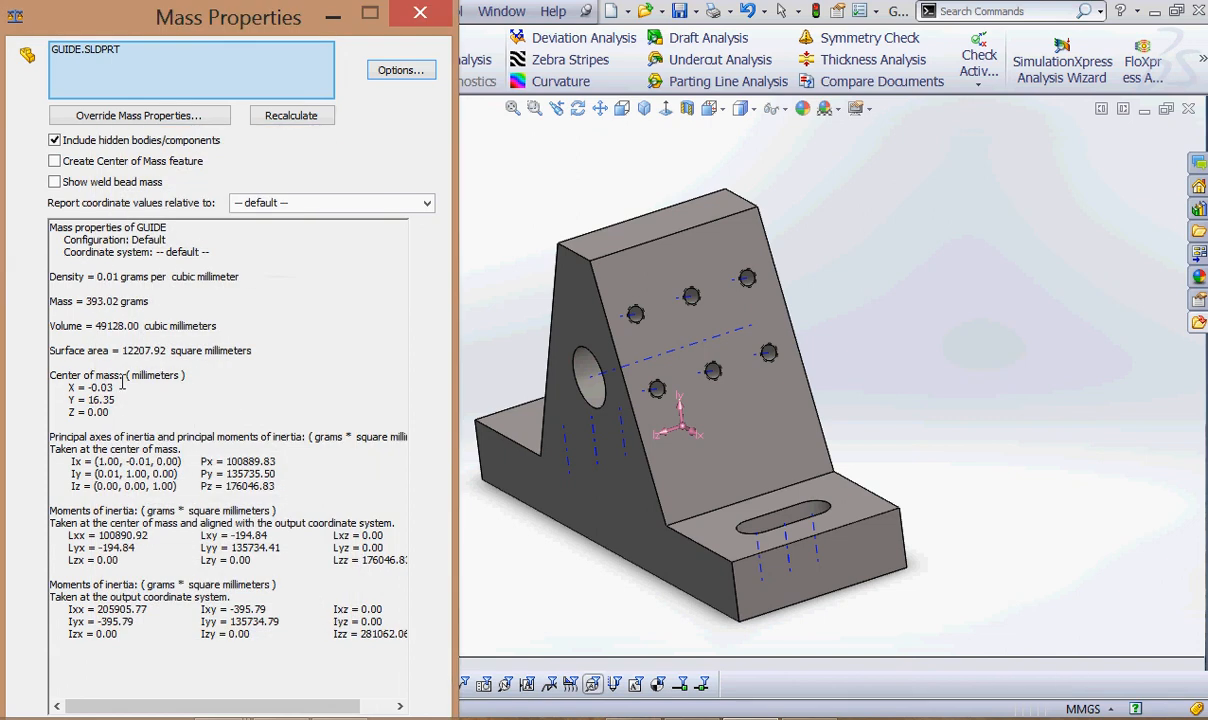
# Review the millimeter results and close the Mass Properties window.
pyautogui.moveTo(10, 340); pyautogui.dragTo(200, 460)
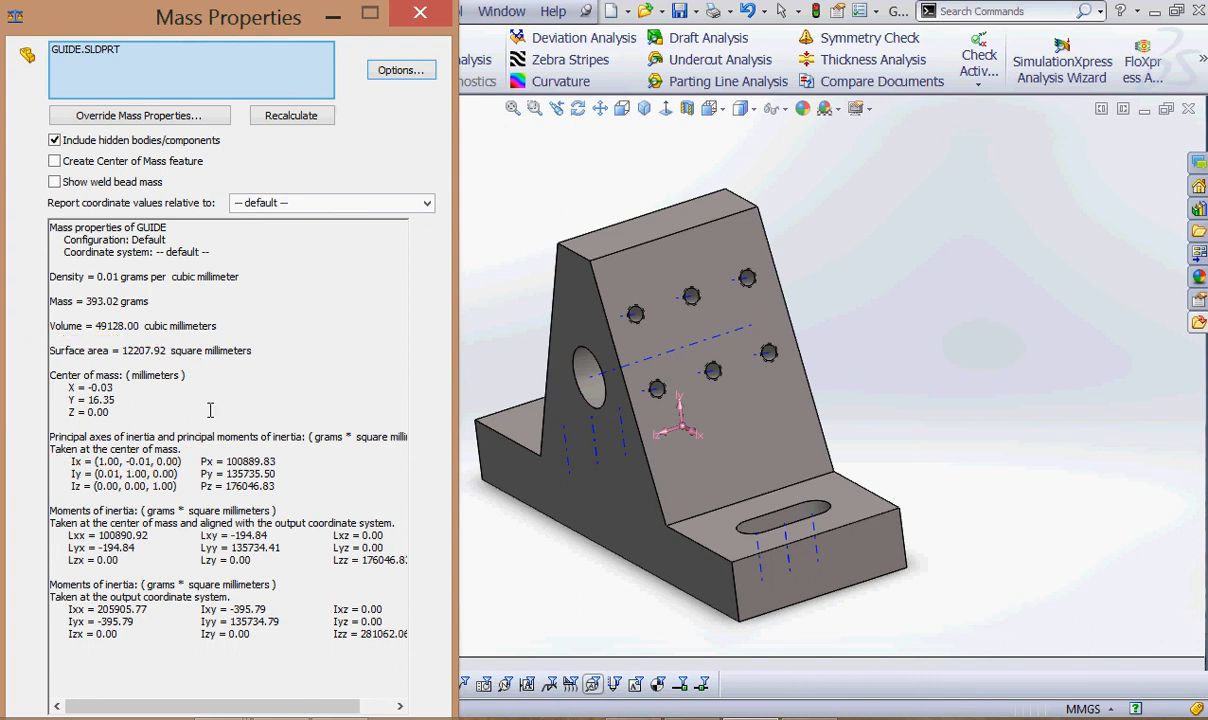
pyautogui.click(419, 13)
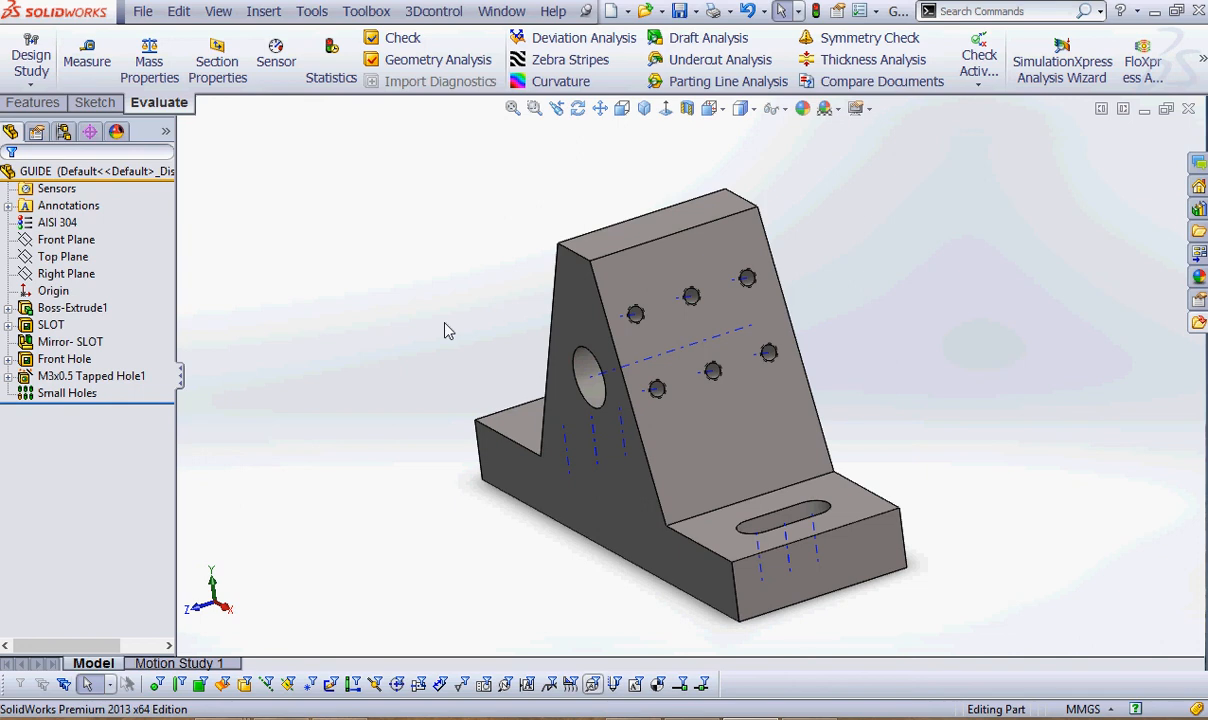
pyautogui.moveTo(643, 462)
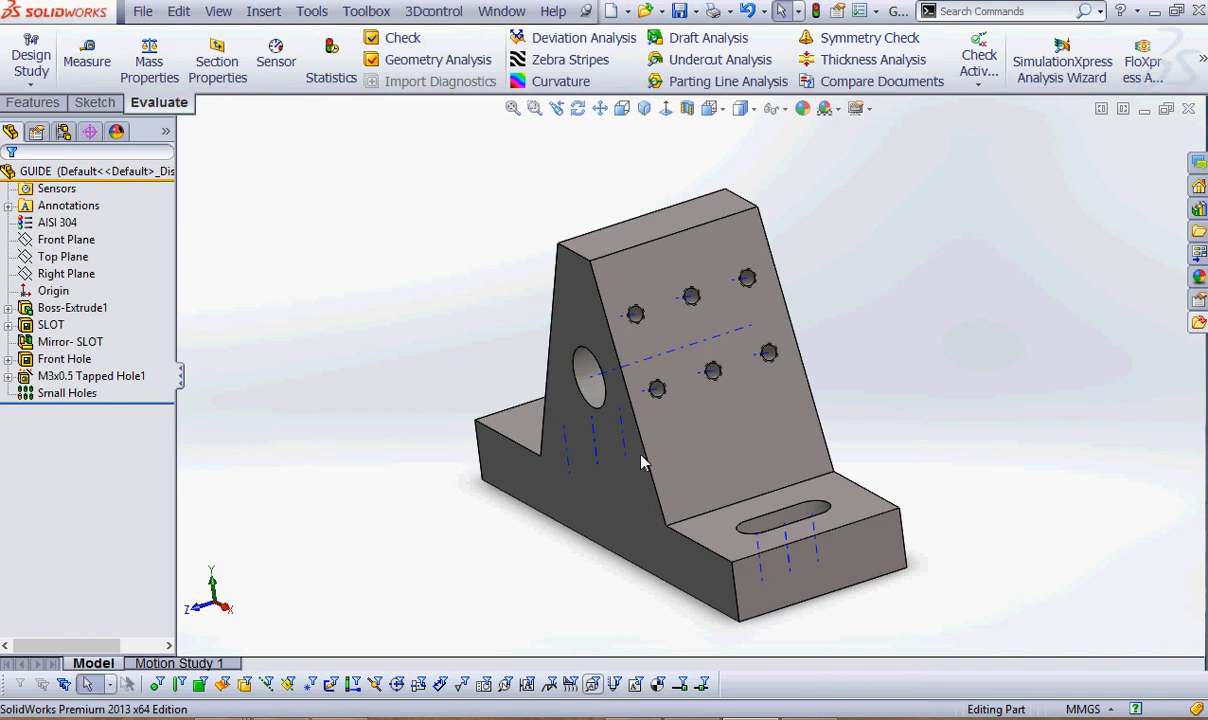